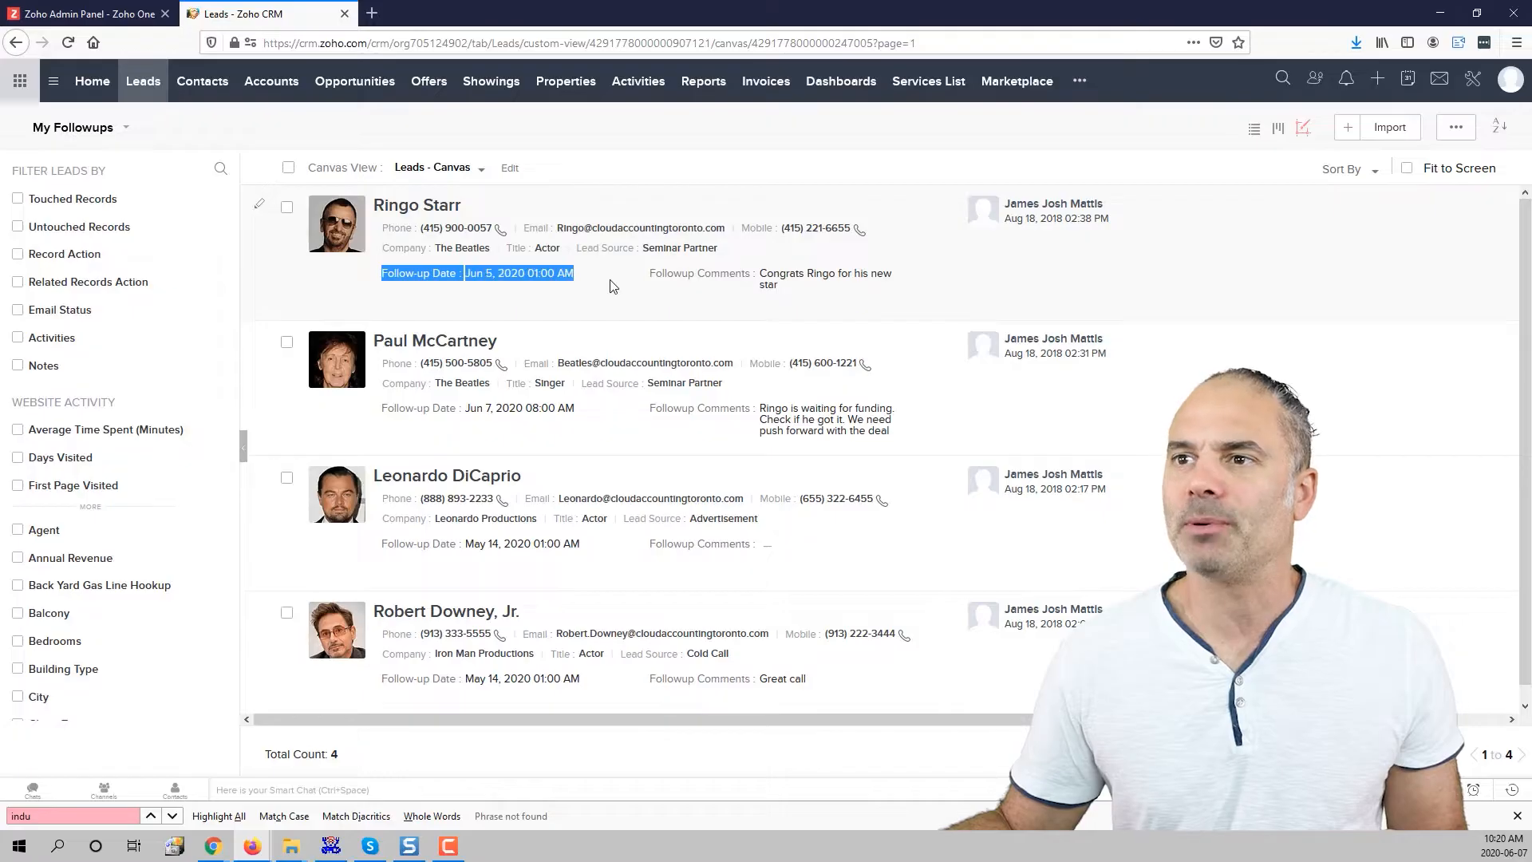
{"action": "mouse_move", "coordinate": [615, 339]}
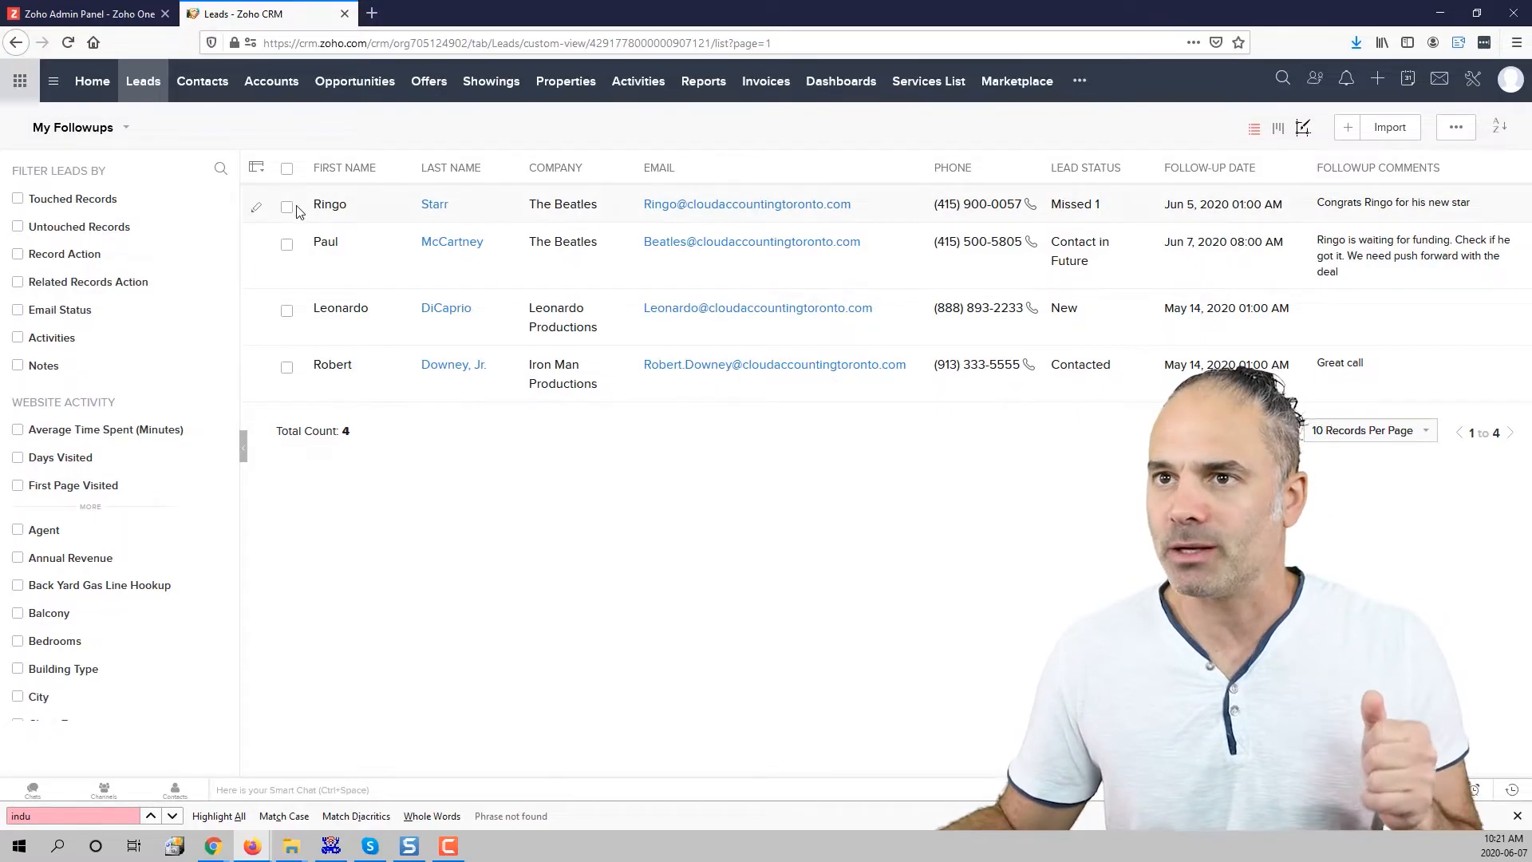
- Select Ringo Starr and Paul McCartney and start a Mass Update of their Follow-up Date
{"action": "left_click", "coordinate": [286, 205]}
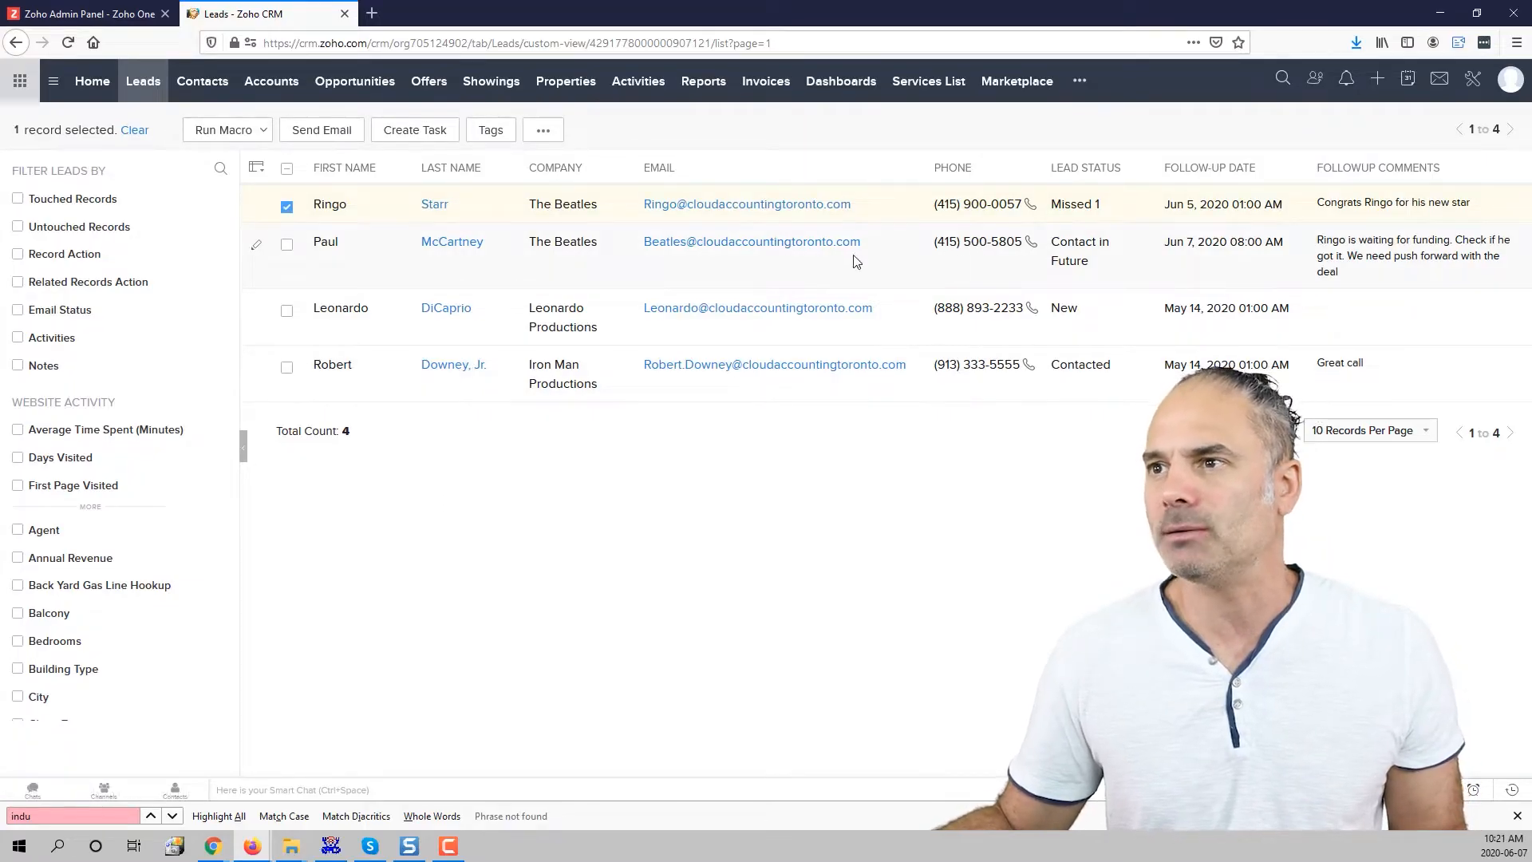
{"action": "left_click", "coordinate": [287, 244]}
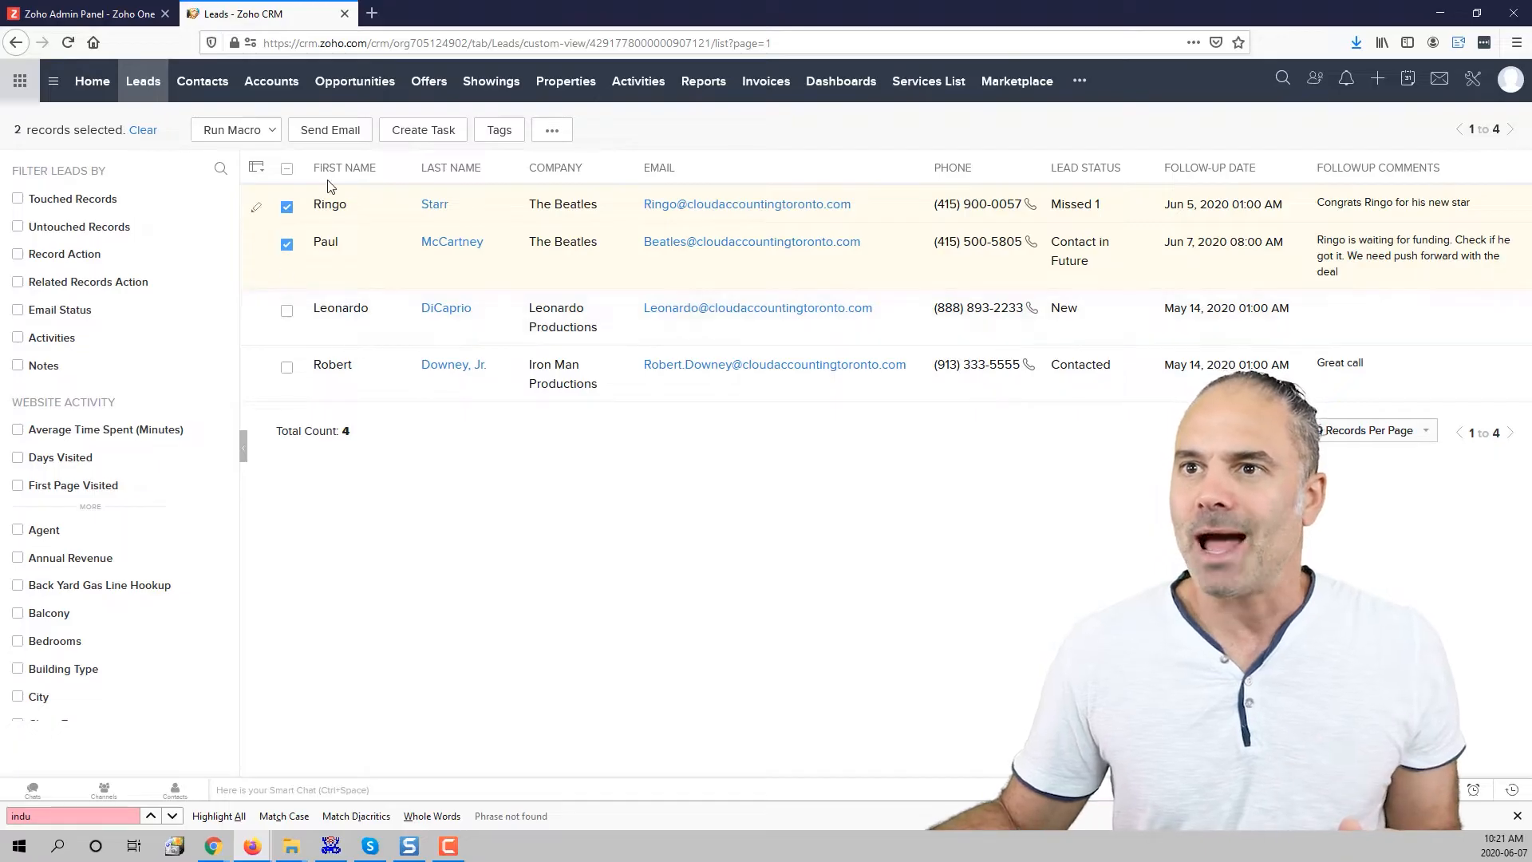
{"action": "left_click", "coordinate": [553, 129]}
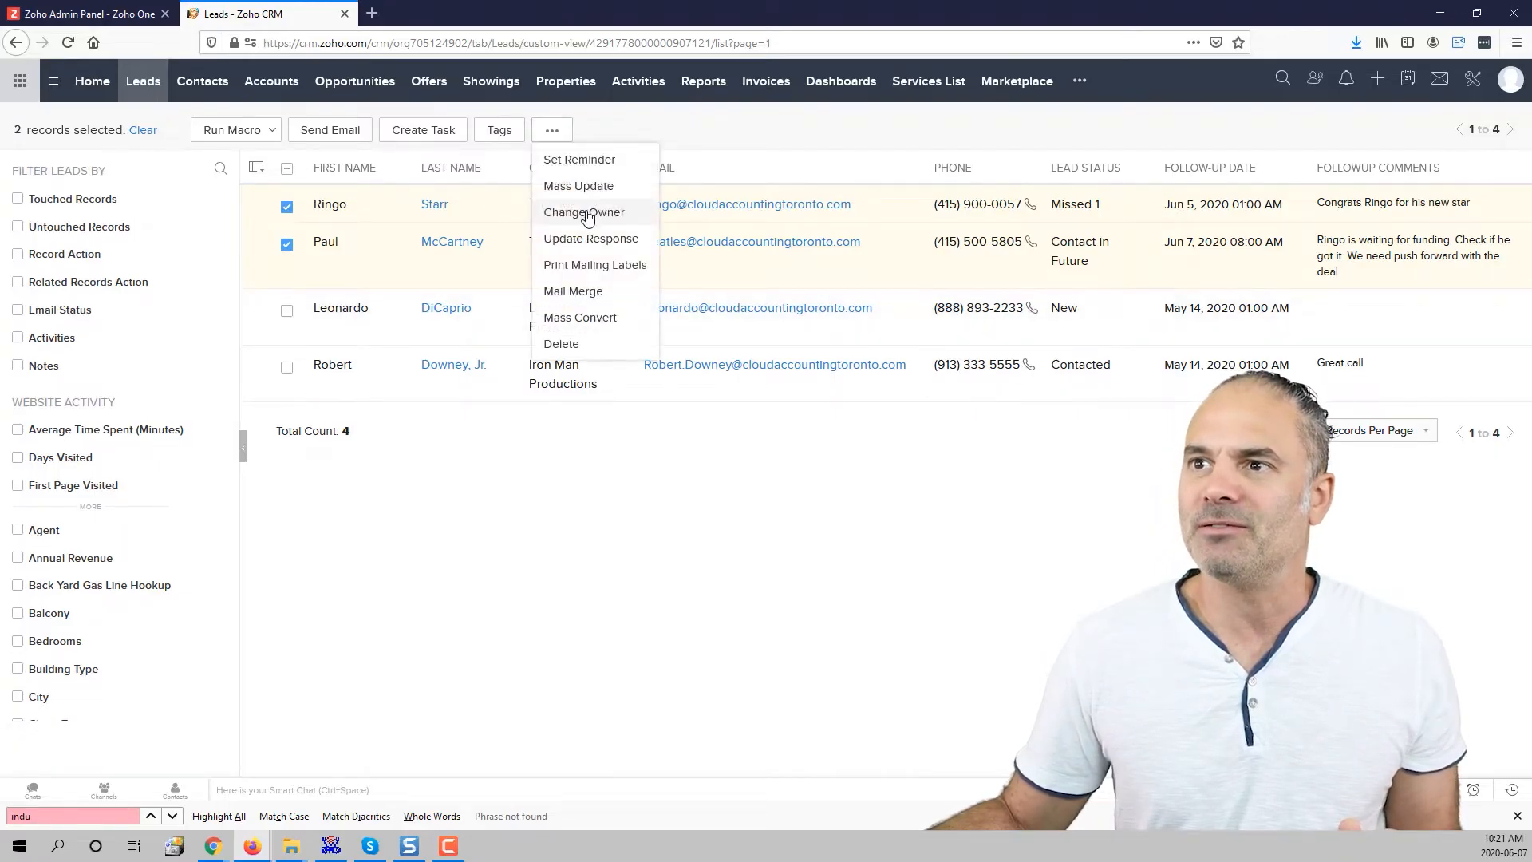
{"action": "mouse_move", "coordinate": [577, 186]}
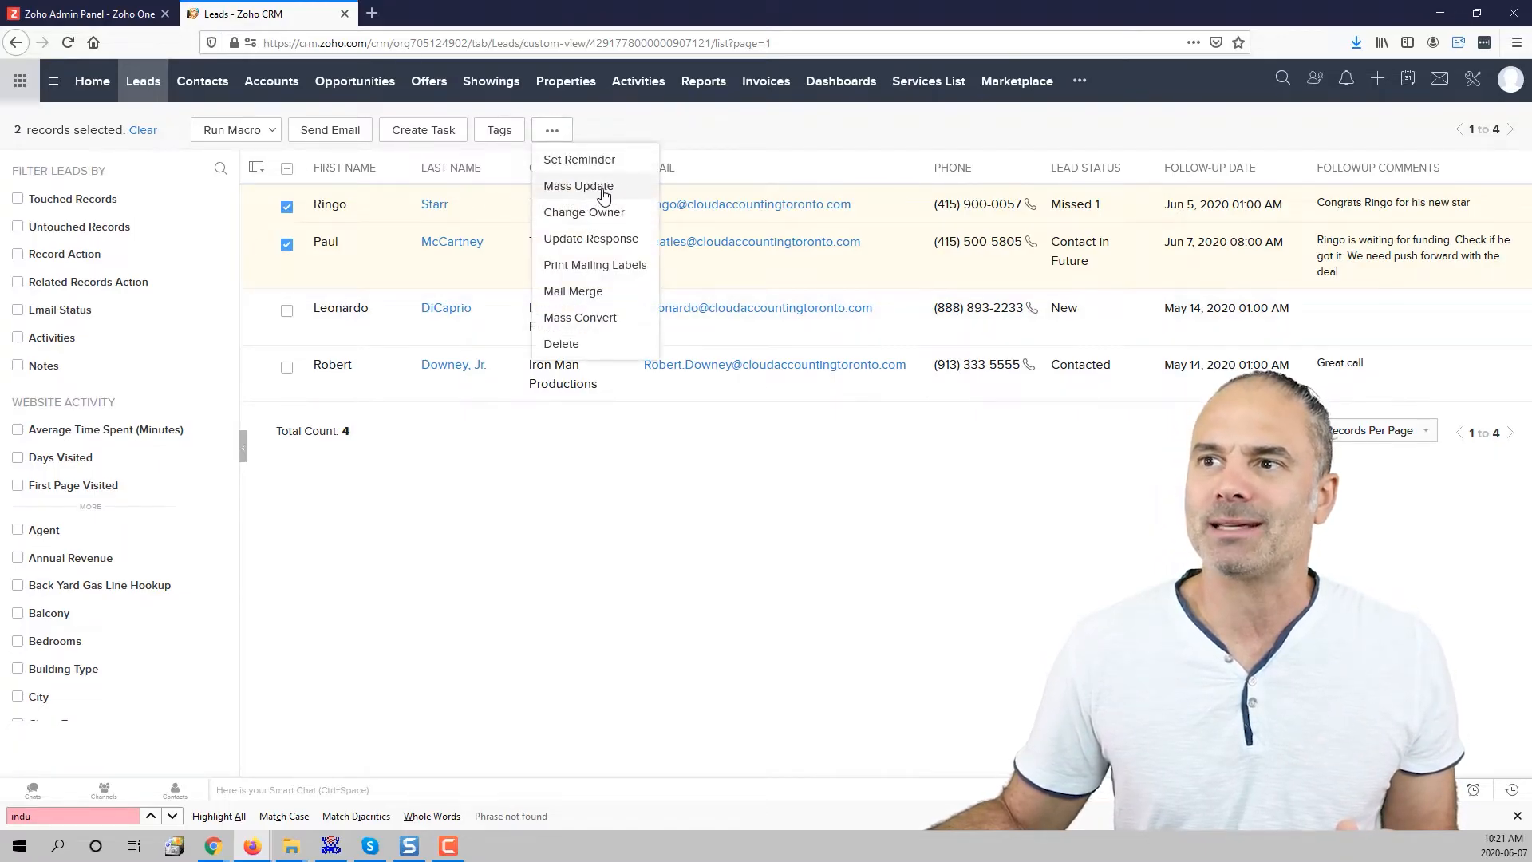
{"action": "left_click", "coordinate": [578, 186]}
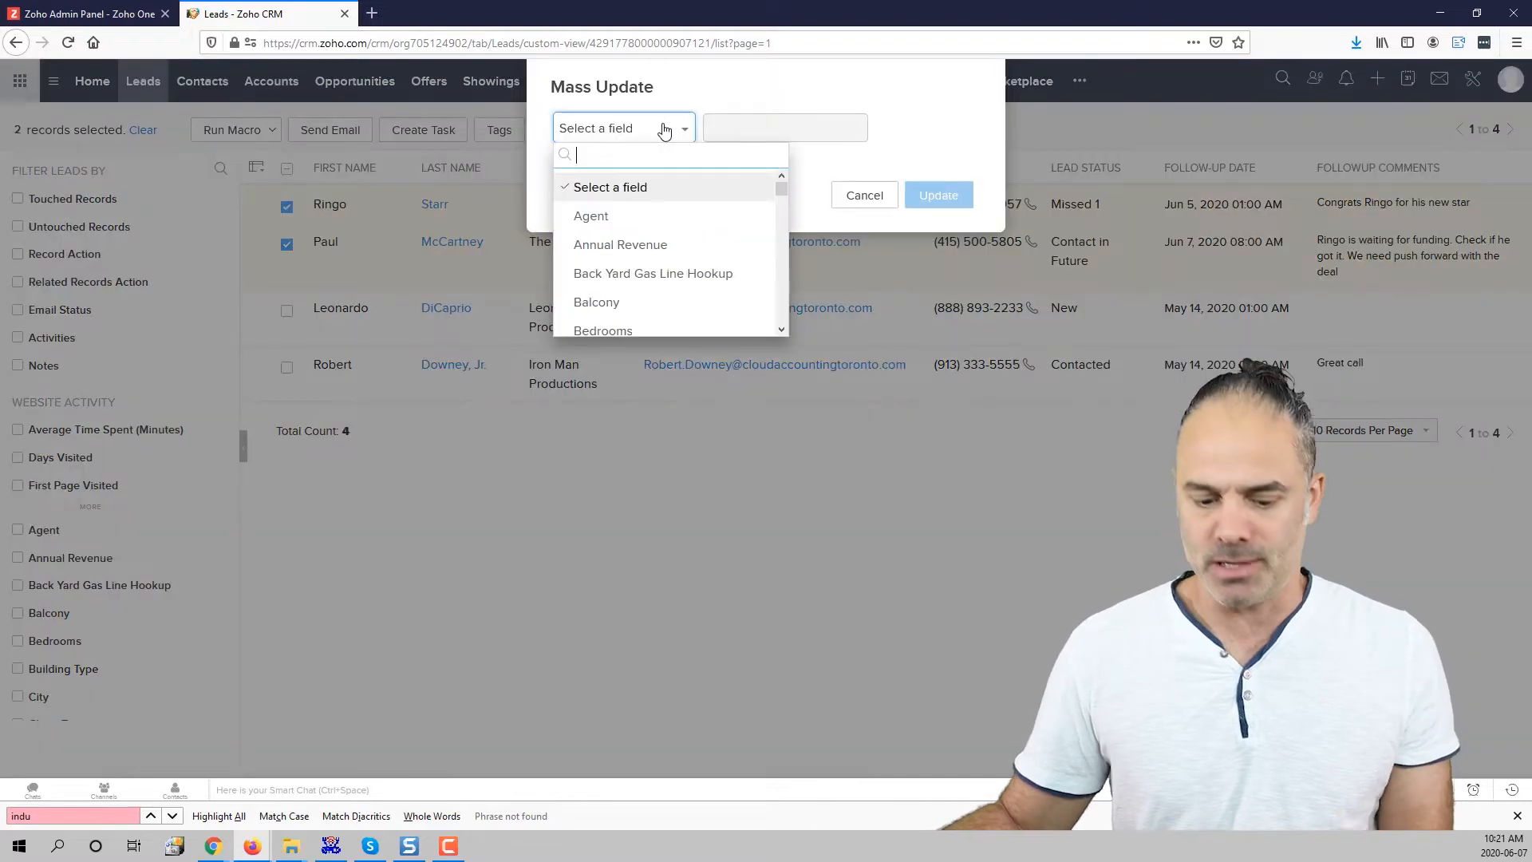
{"action": "type", "text": "fo"}
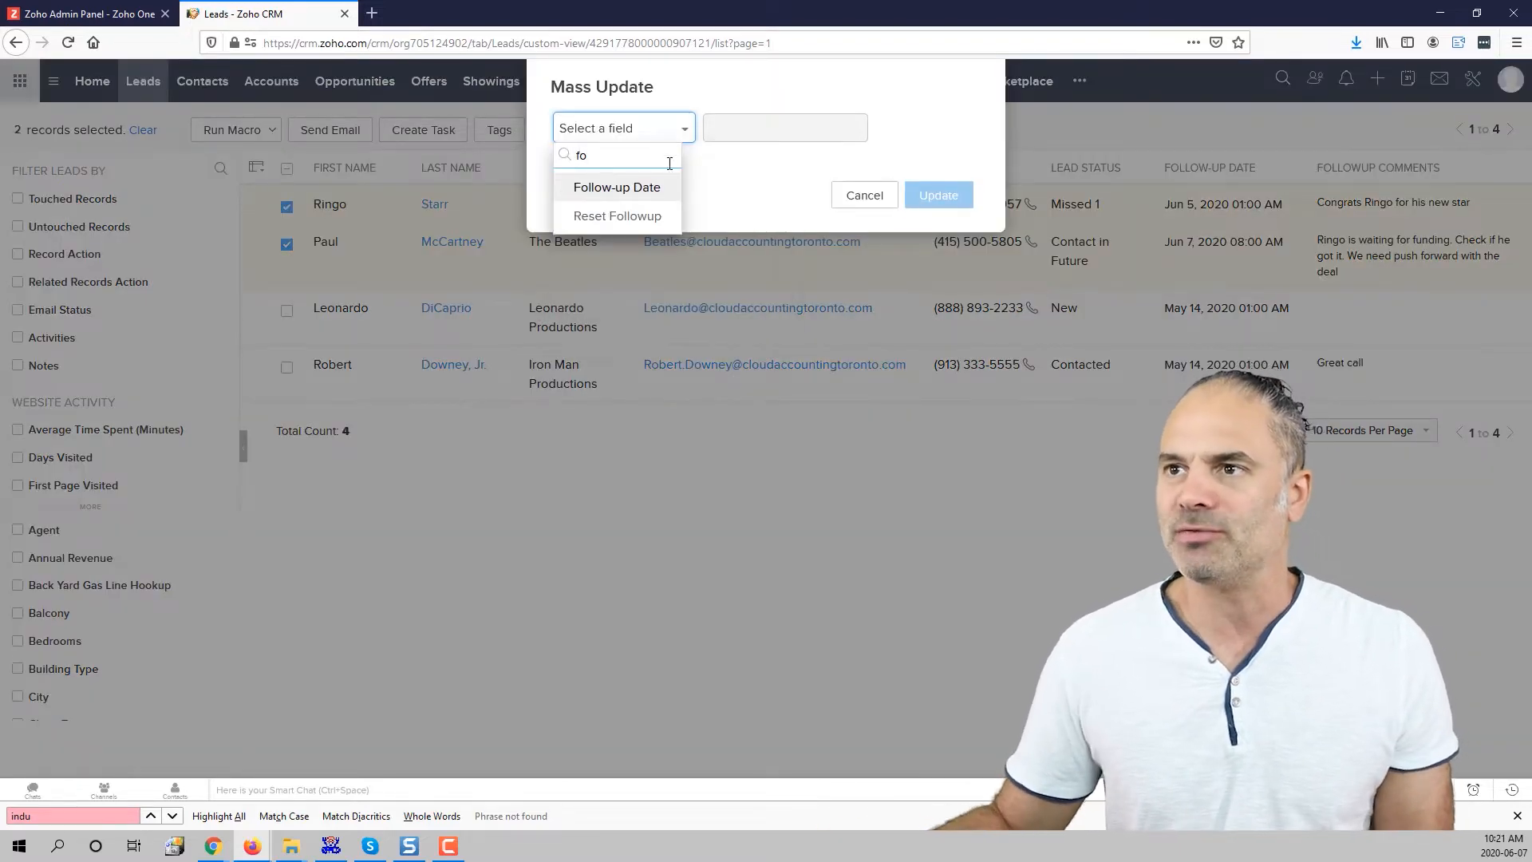
{"action": "left_click", "coordinate": [617, 187]}
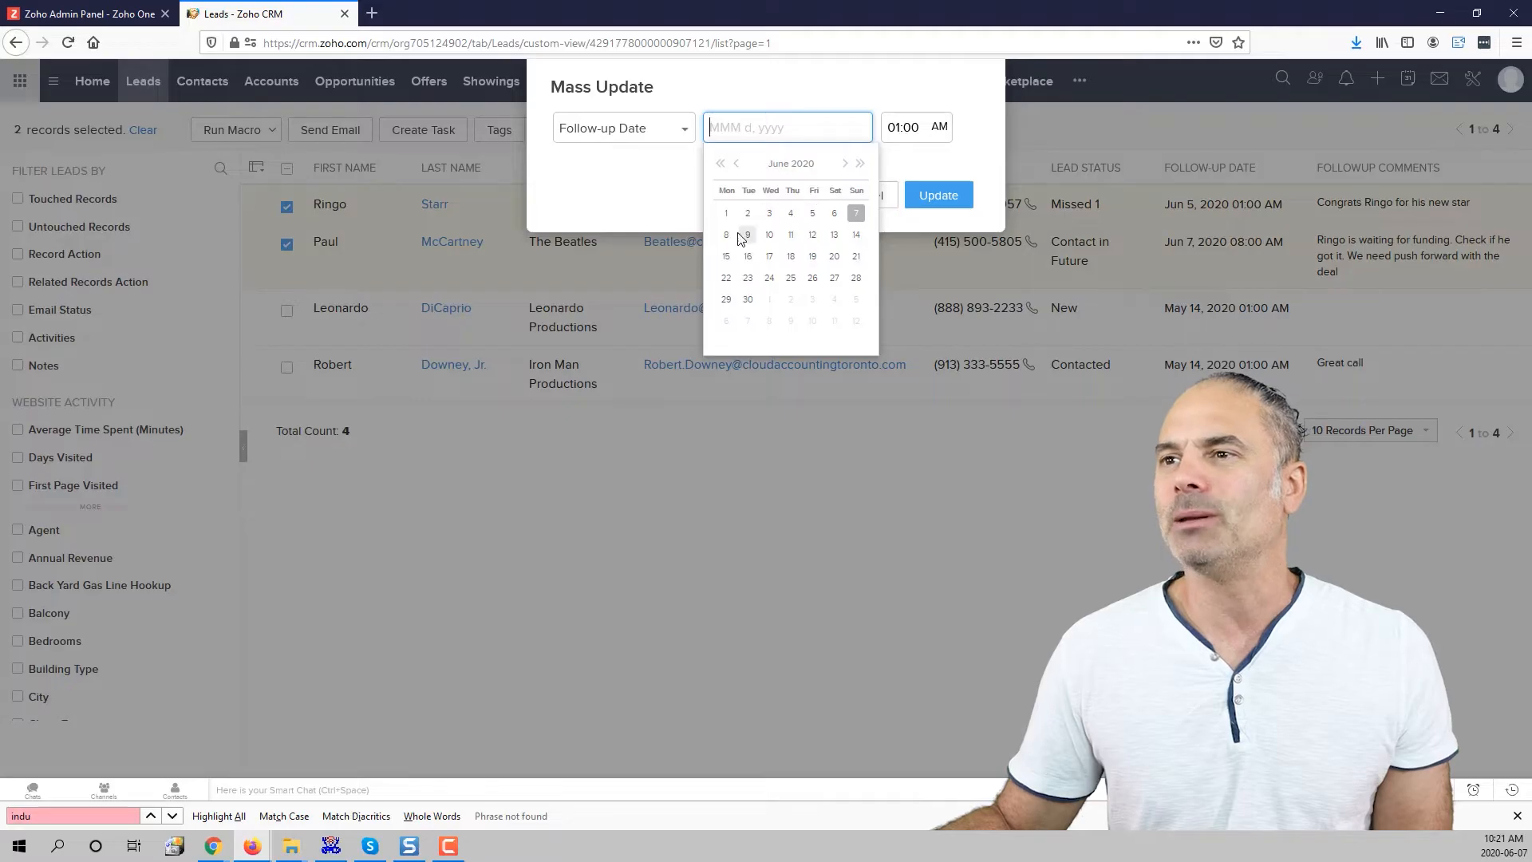
{"action": "left_click", "coordinate": [935, 194]}
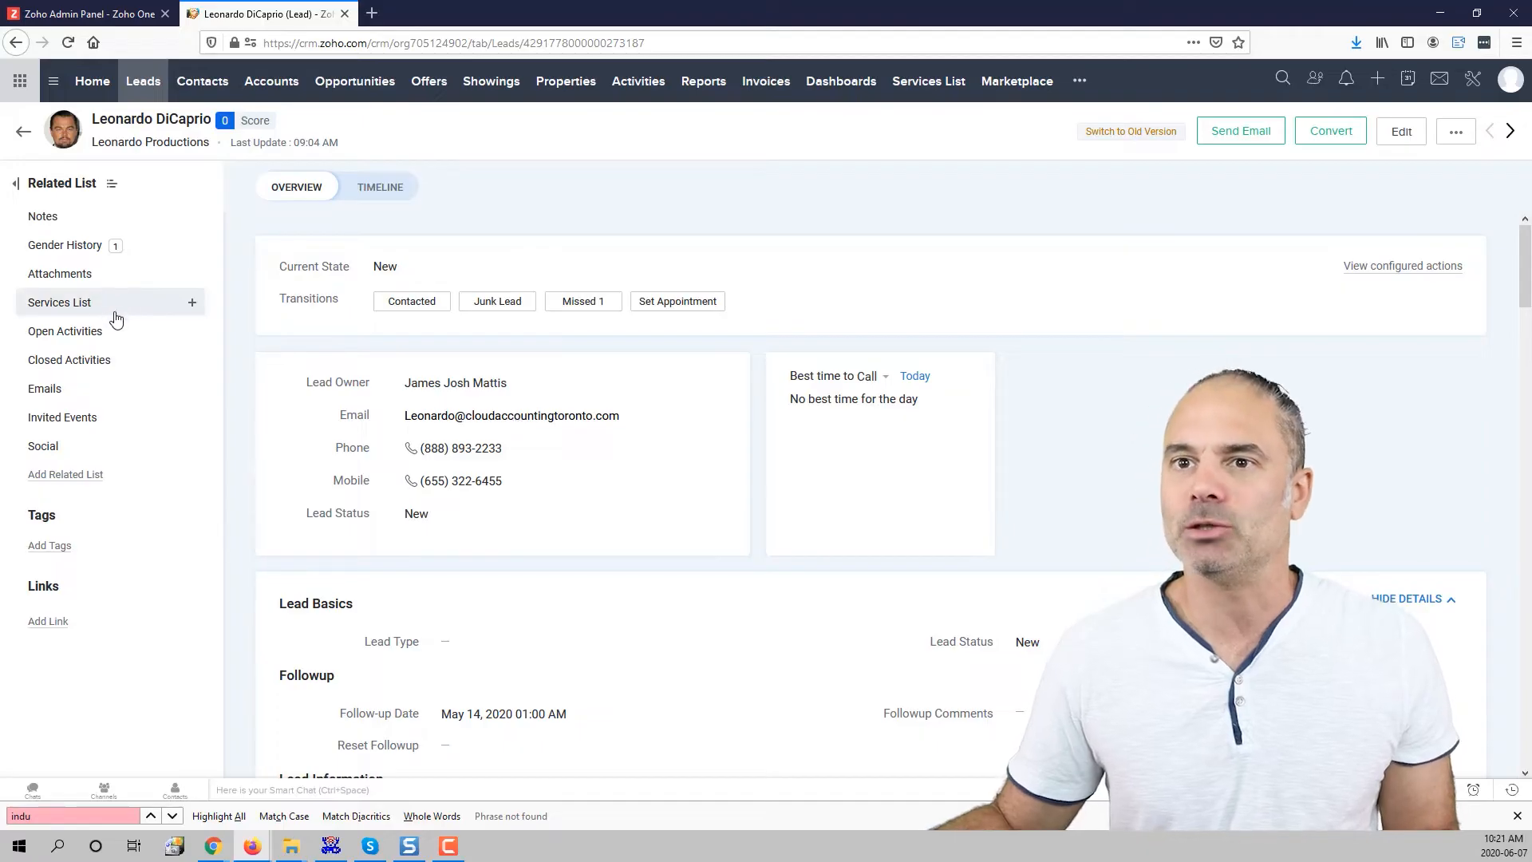
- From Leonardo DiCaprio's open activities, start a new task, then cancel it
{"action": "left_click", "coordinate": [65, 331]}
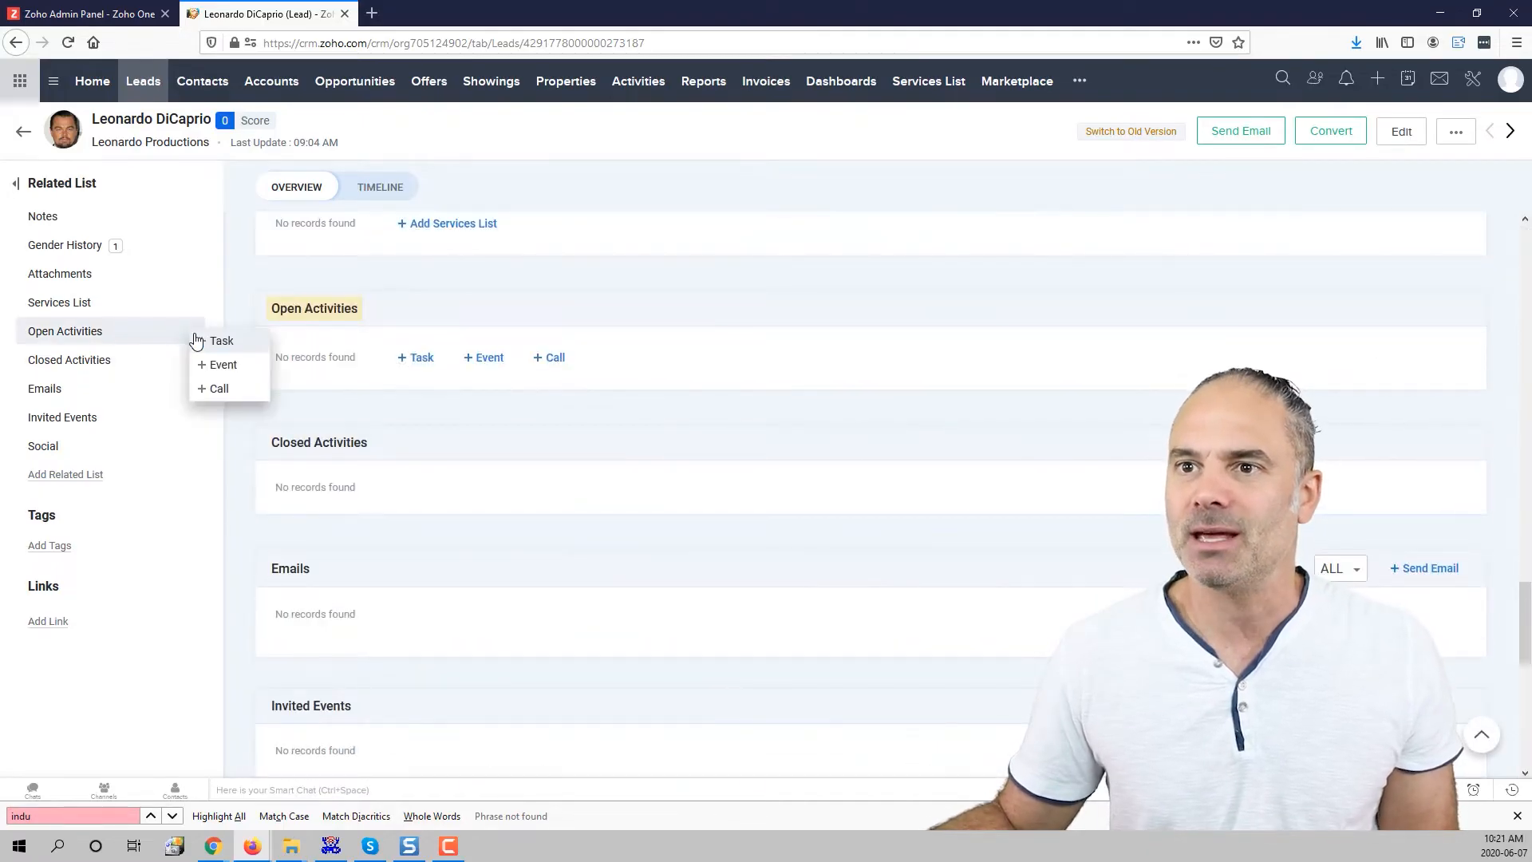
{"action": "left_click", "coordinate": [221, 340]}
{"action": "type", "text": "x"}
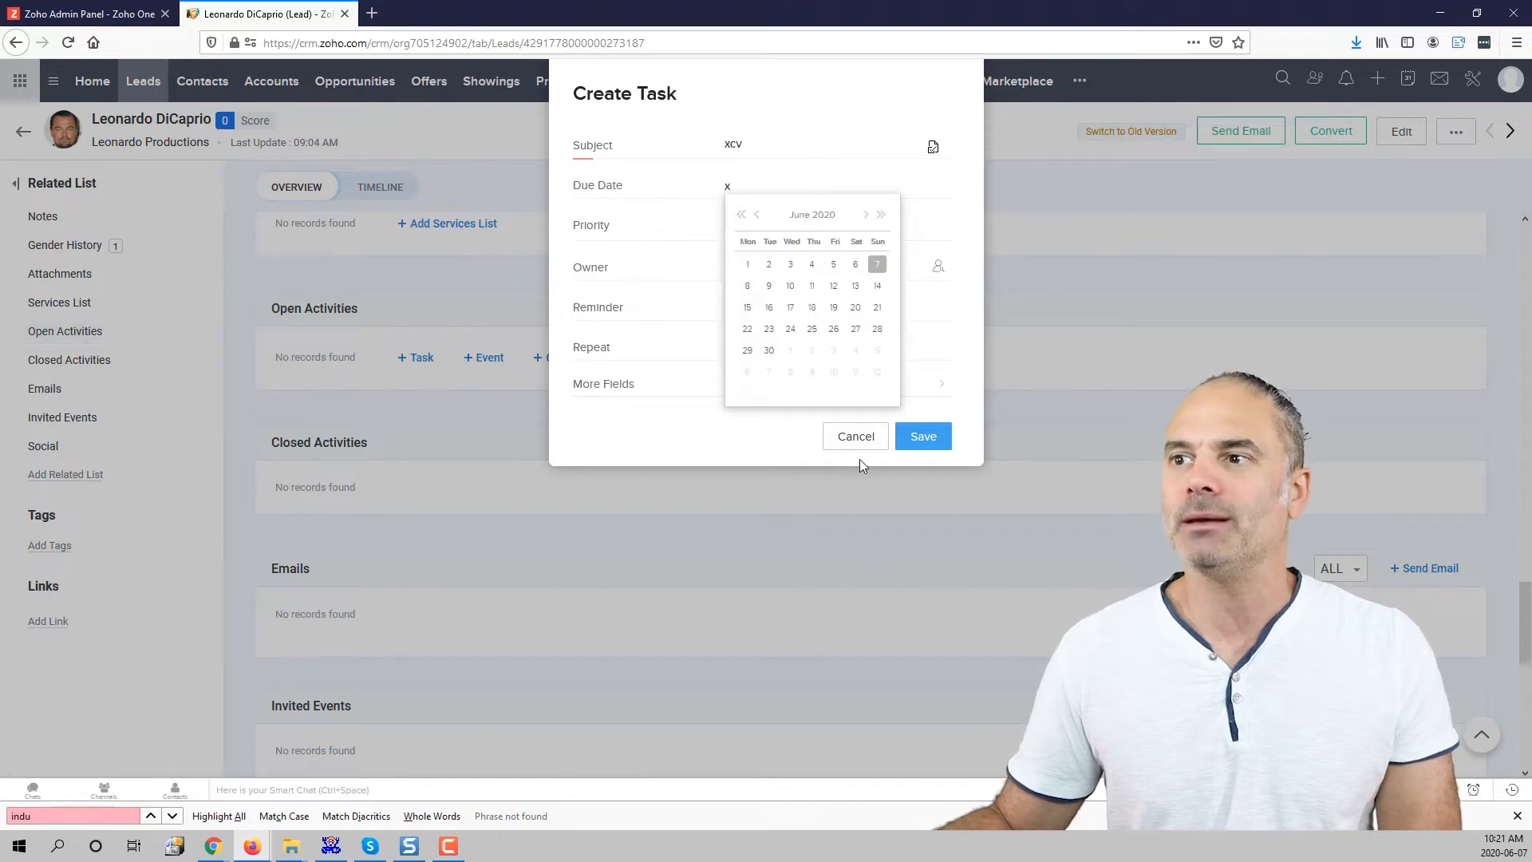
{"action": "left_click", "coordinate": [854, 436]}
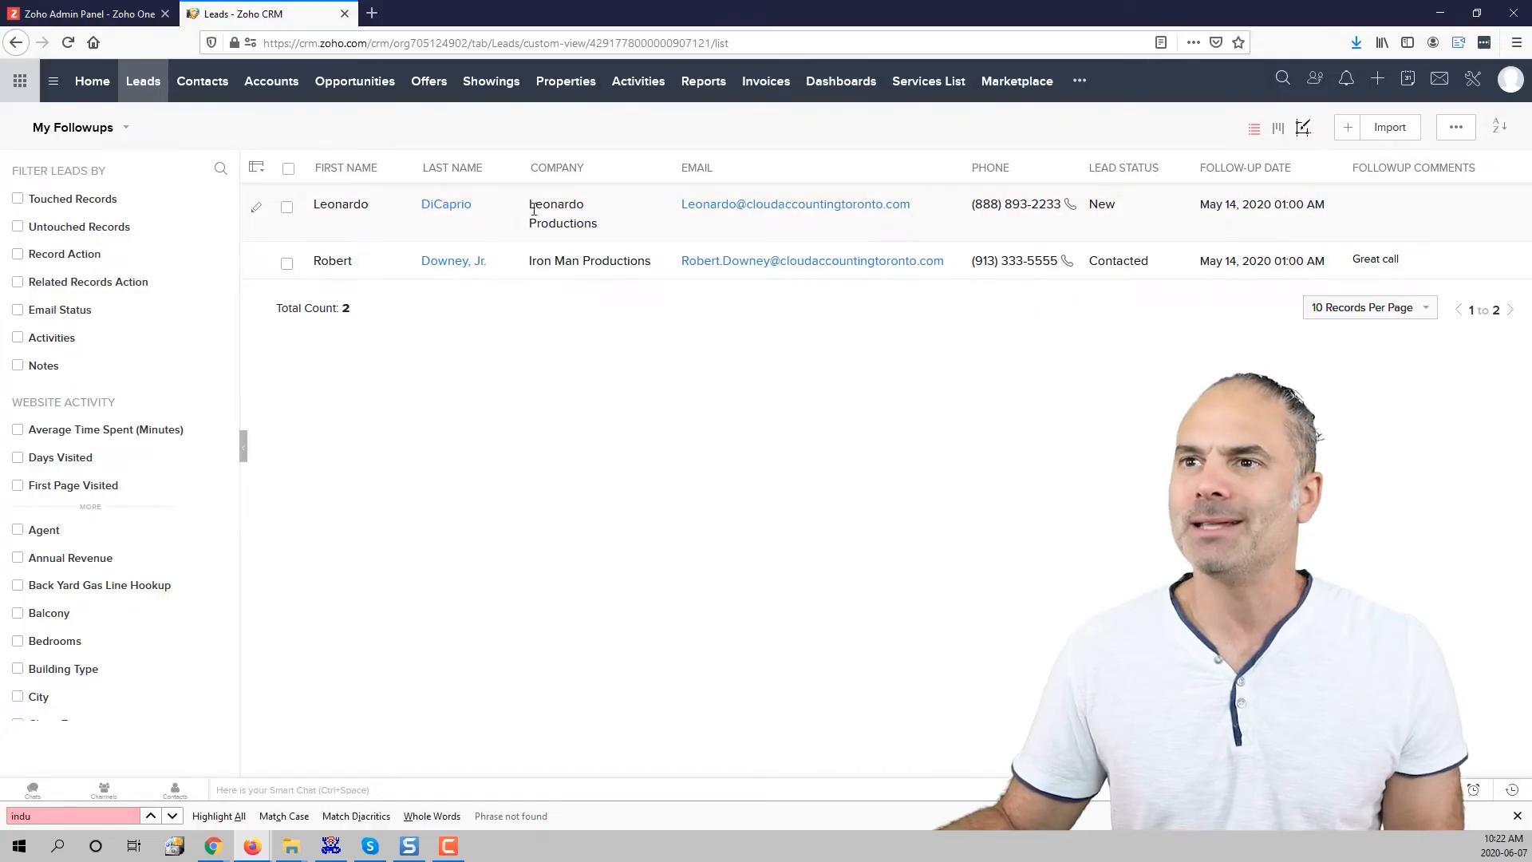
- Open Leonardo DiCaprio's lead record and scroll to its Followup section
{"action": "left_click", "coordinate": [445, 203]}
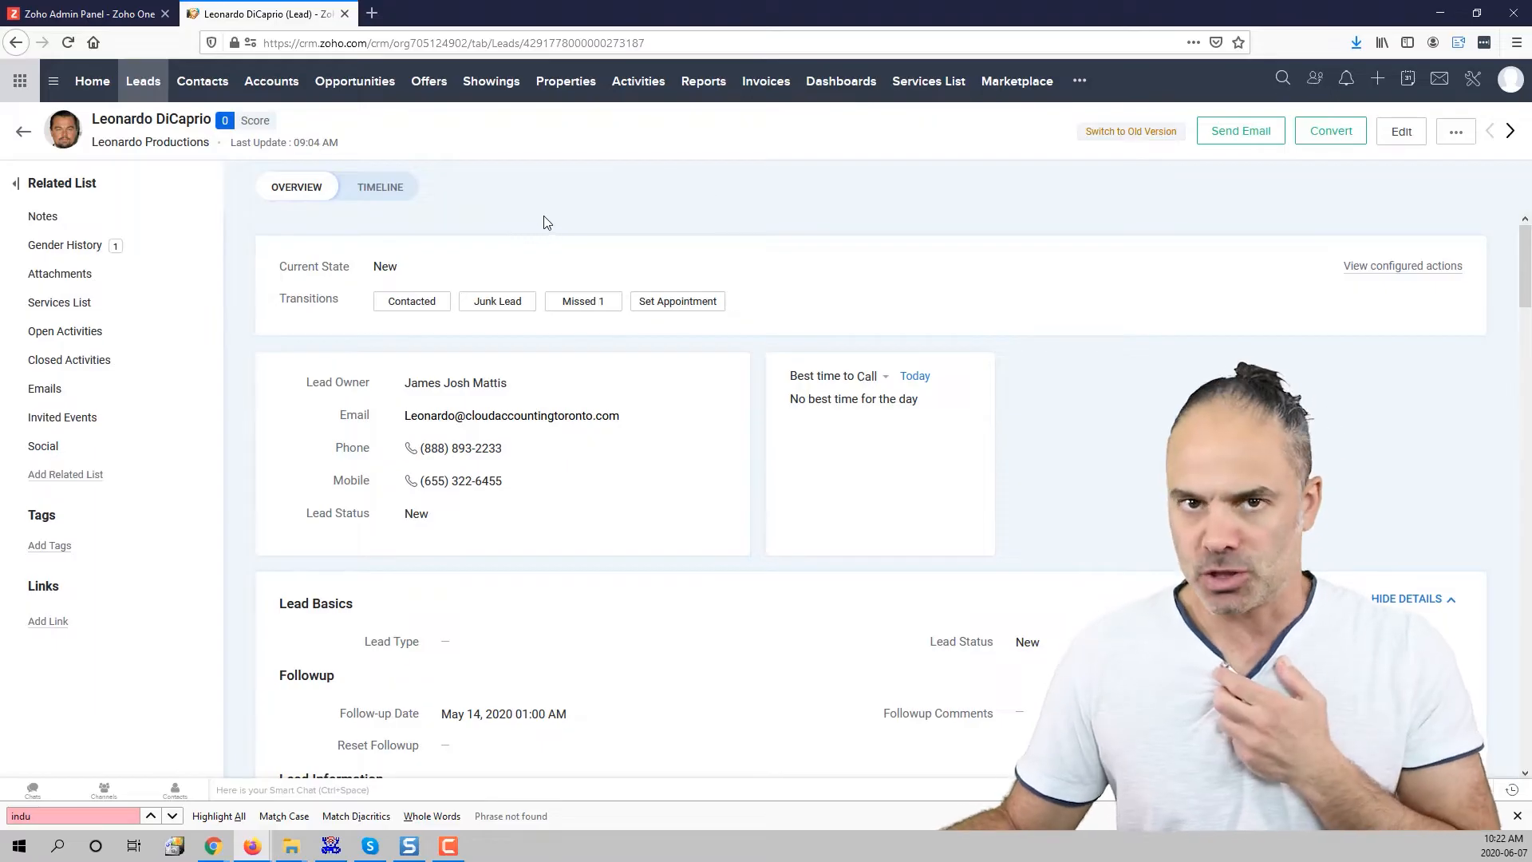
{"action": "left_click", "coordinate": [583, 301]}
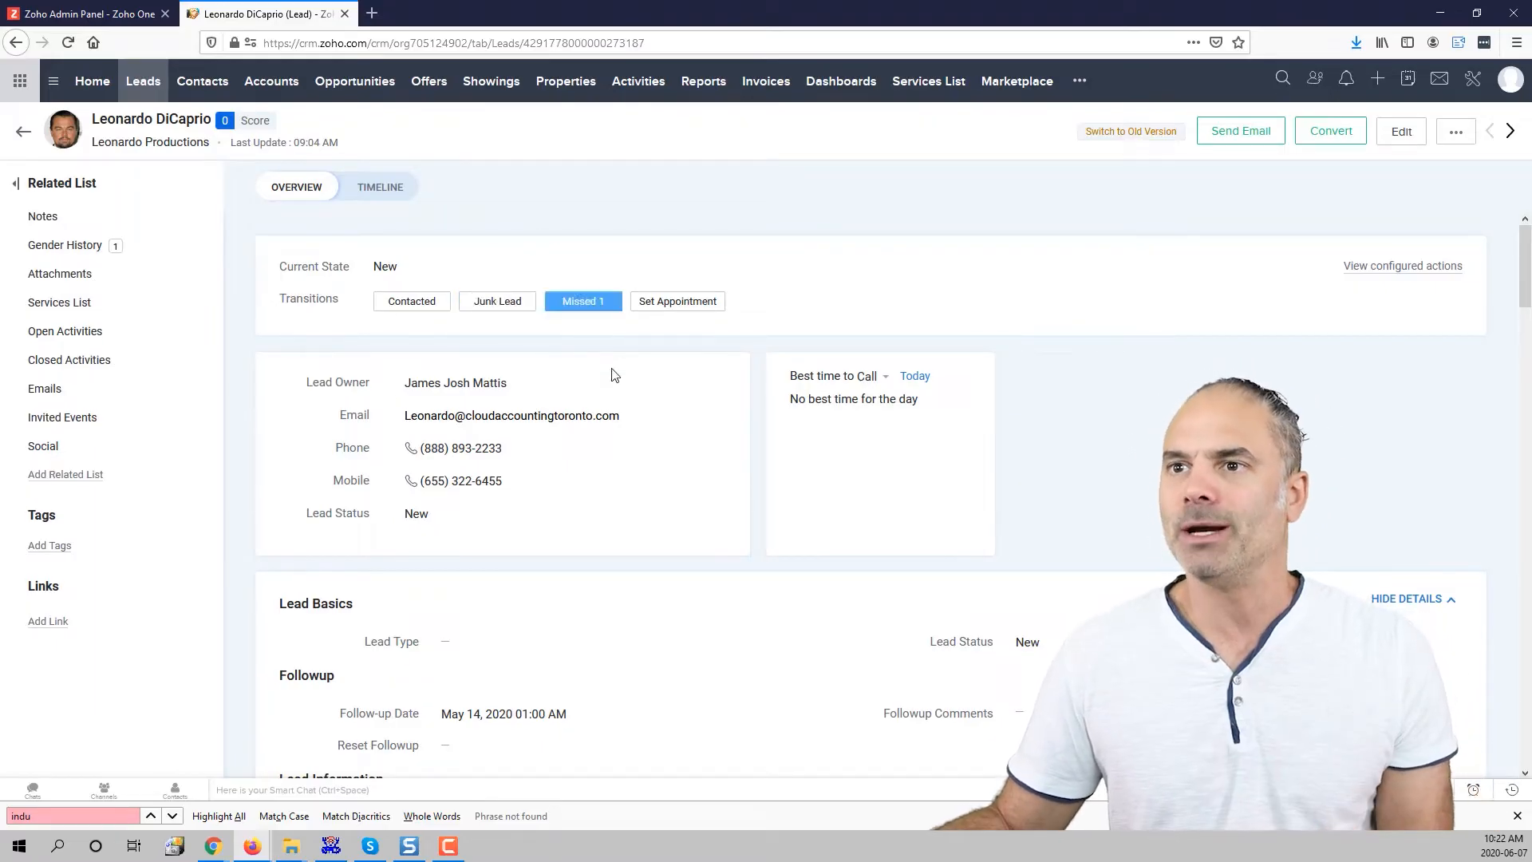
{"action": "scroll", "scroll_direction": "down", "scroll_amount": 3}
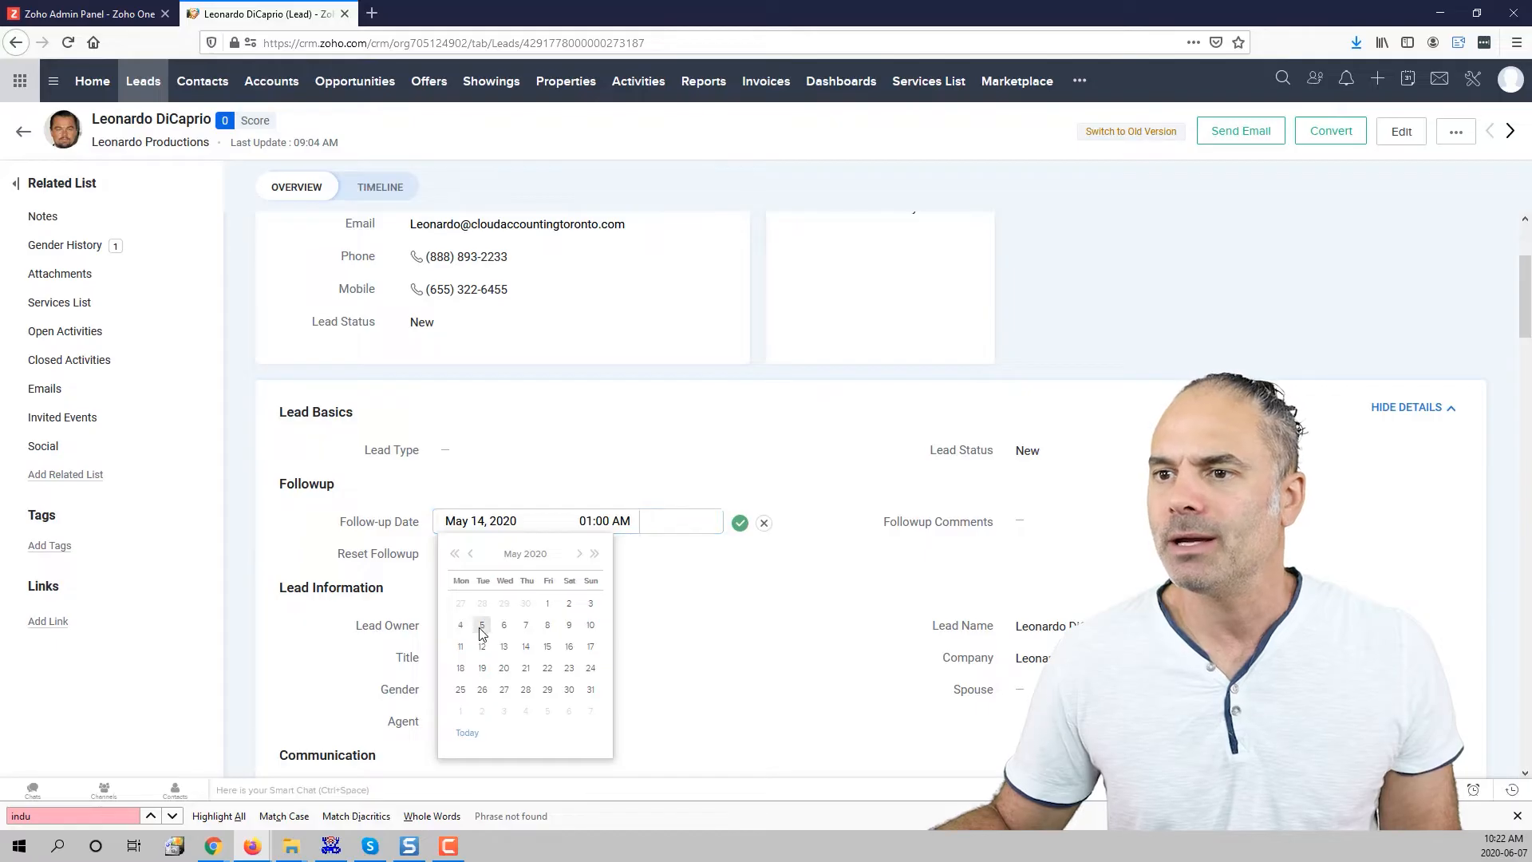
- Reschedule Leonardo DiCaprio's follow-up to June 12, 2020 at 11:00 AM
{"action": "left_click", "coordinate": [480, 624]}
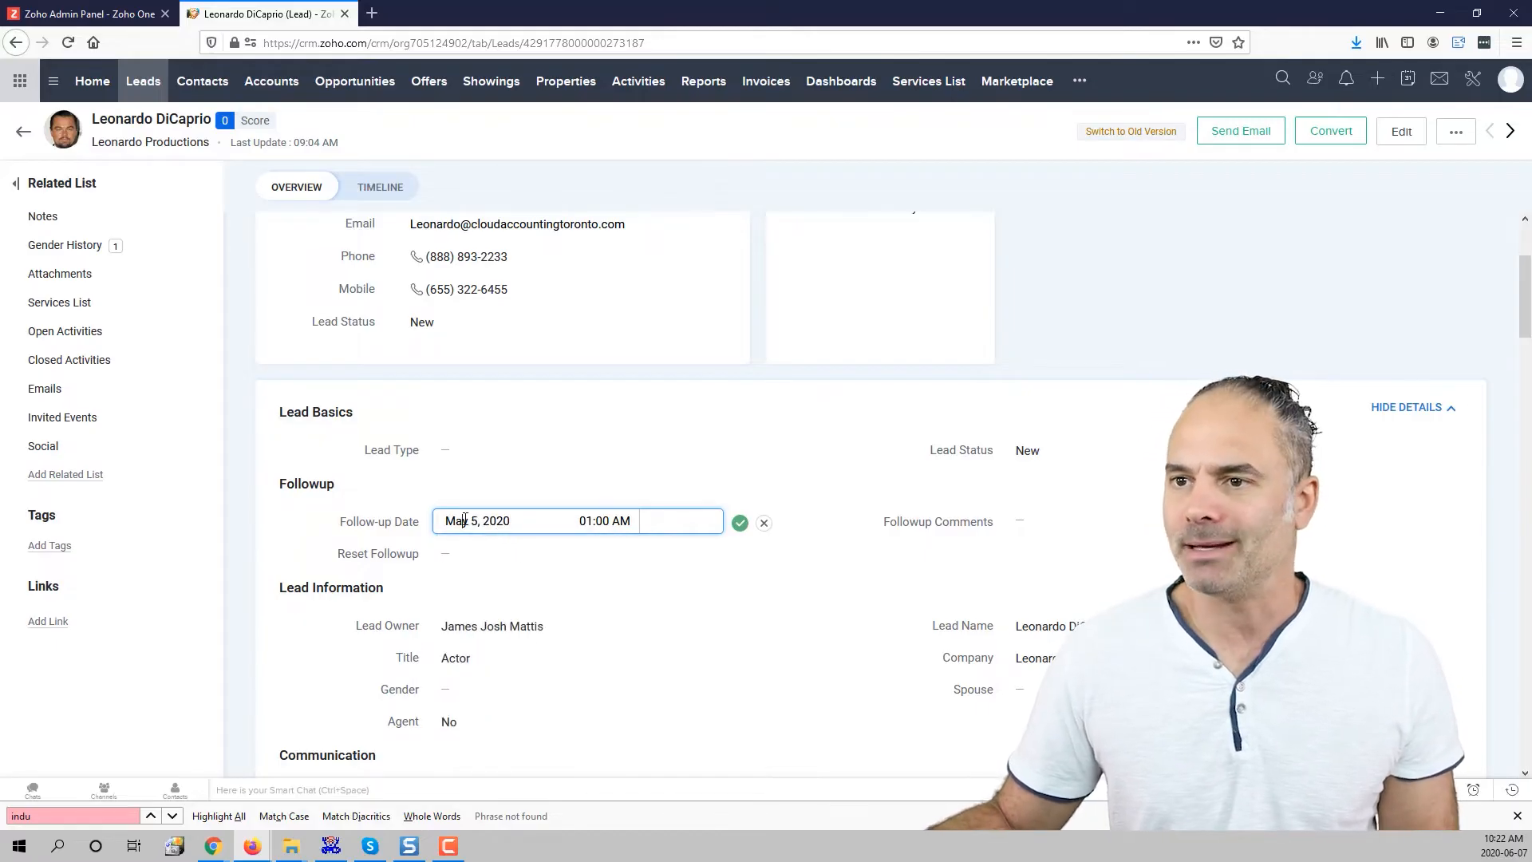
{"action": "left_click", "coordinate": [518, 520]}
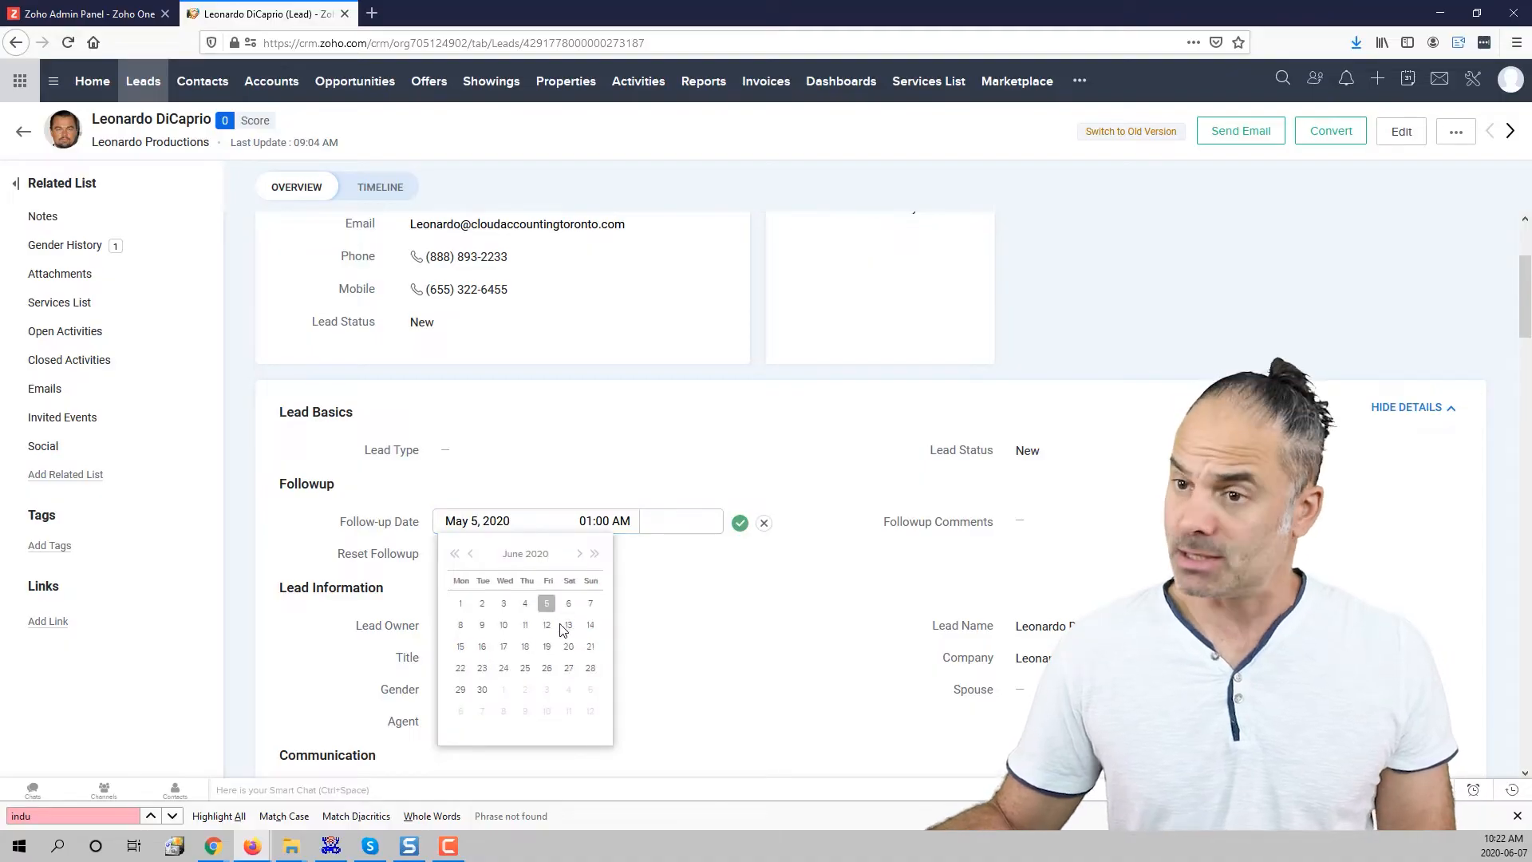
{"action": "left_click", "coordinate": [604, 519]}
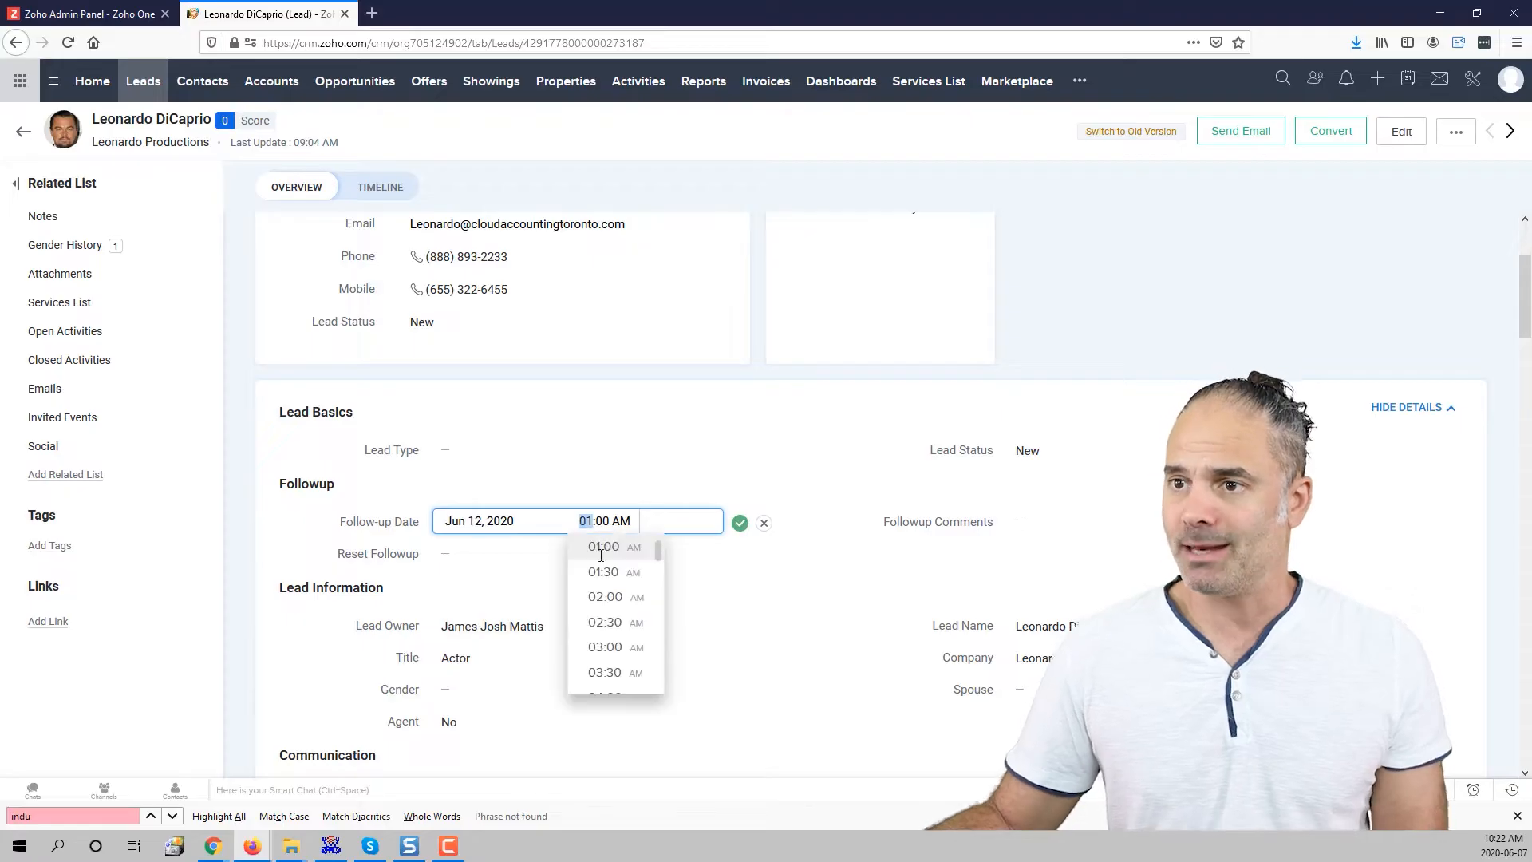
{"action": "scroll", "scroll_direction": "down", "scroll_amount": 3}
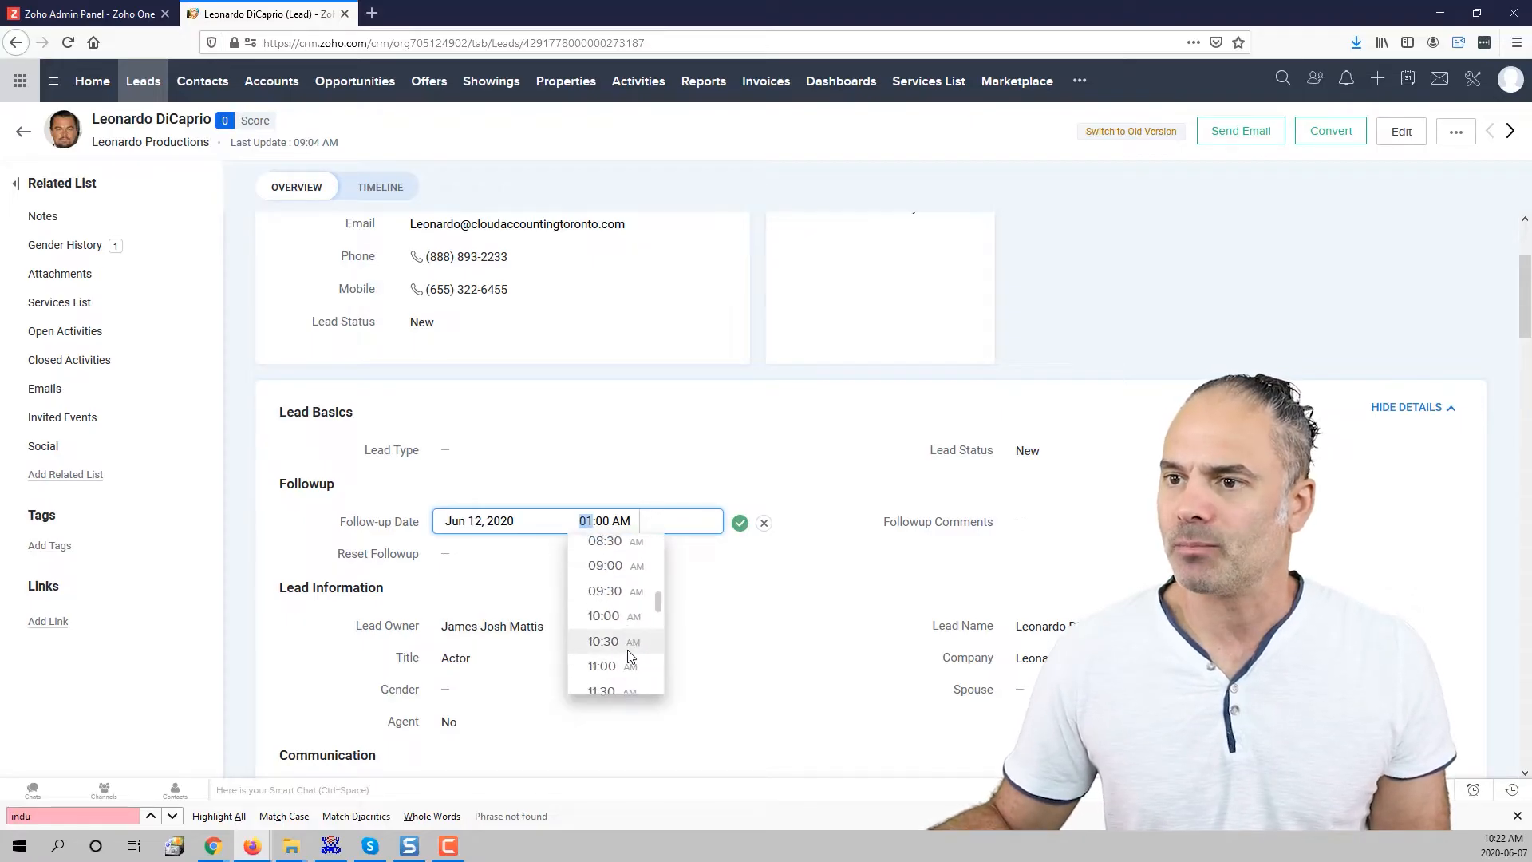
{"action": "left_click", "coordinate": [601, 666]}
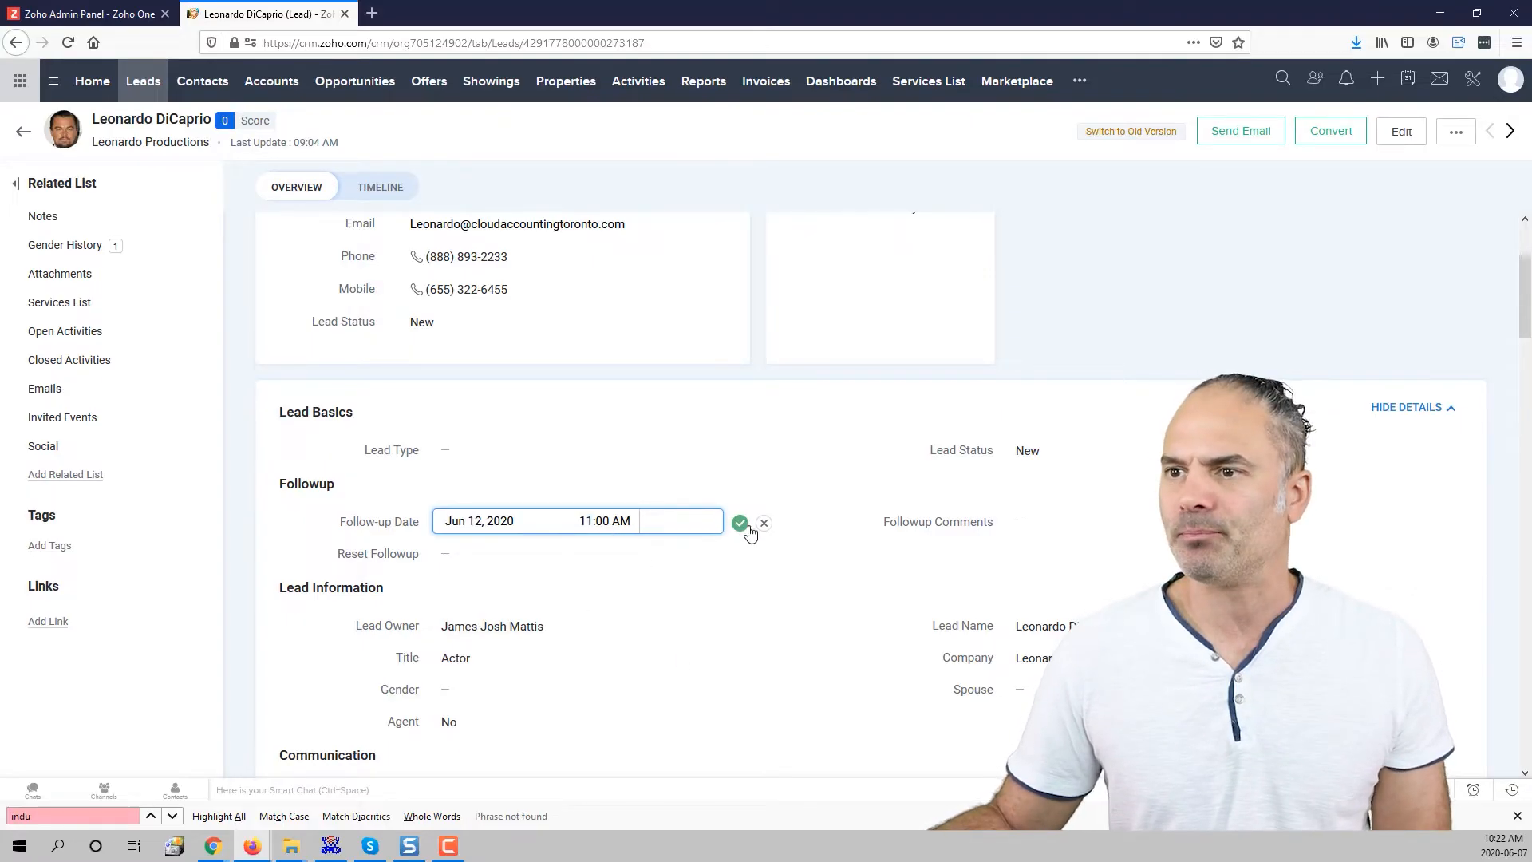
{"action": "left_click", "coordinate": [740, 522]}
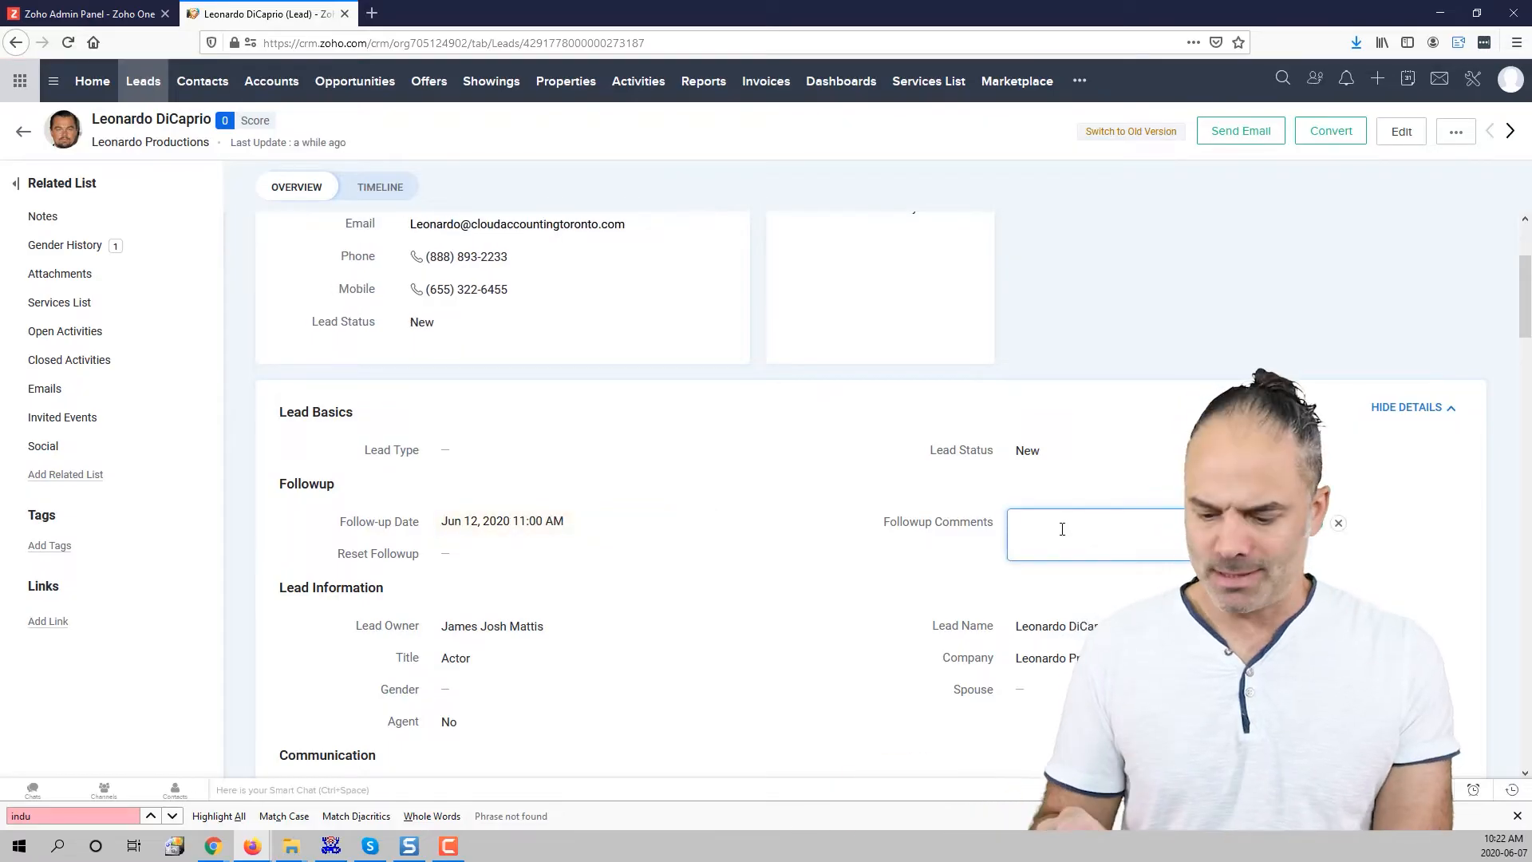
- Save a follow-up comment that he requested a week, then return to the list
{"action": "type", "text": "i talked to Leo and he requeste"}
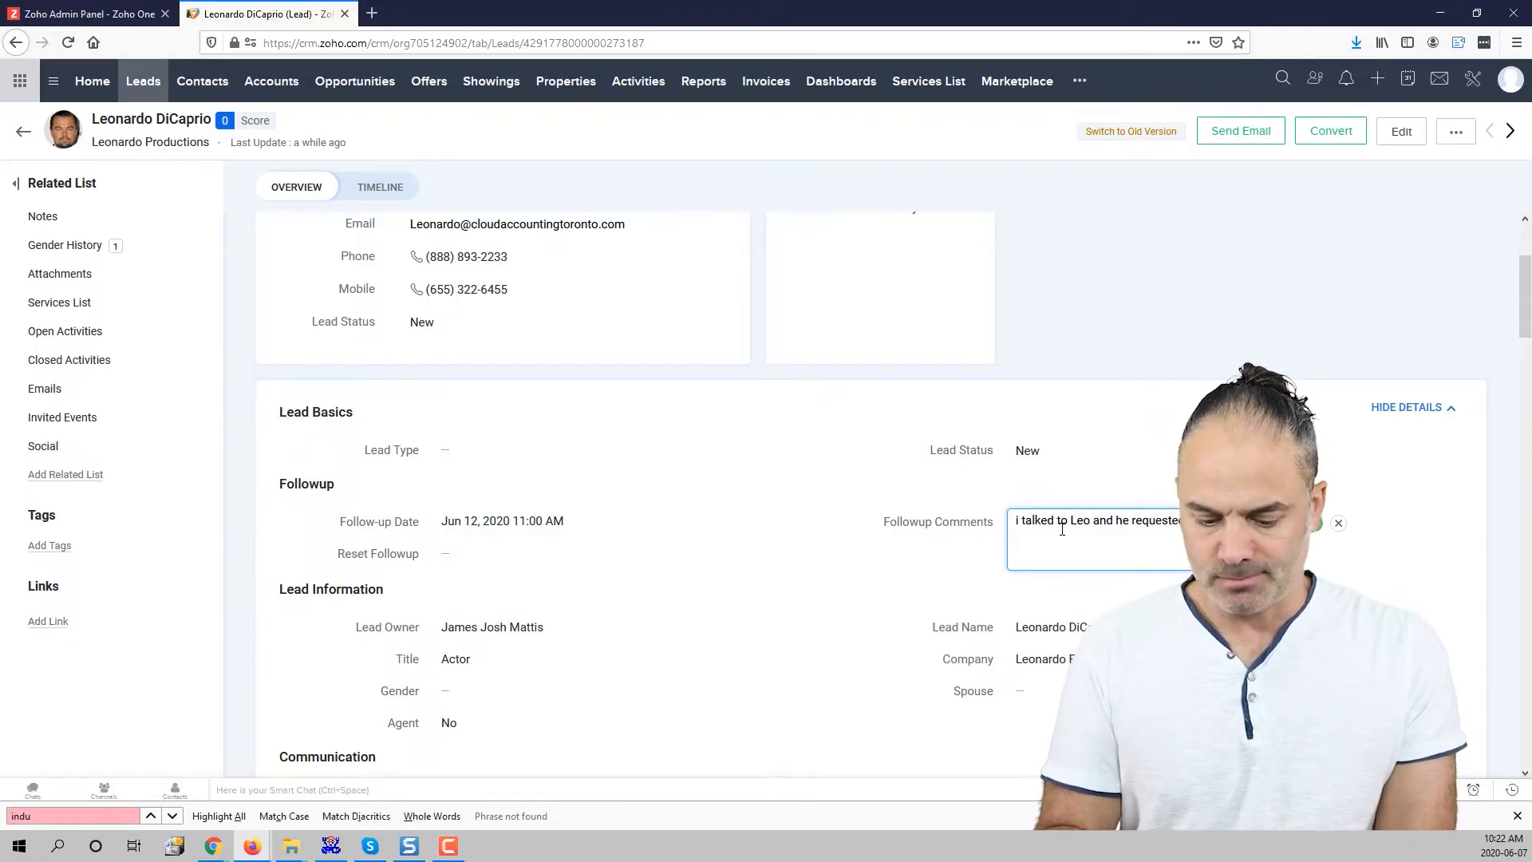
{"action": "type", "text": "week"}
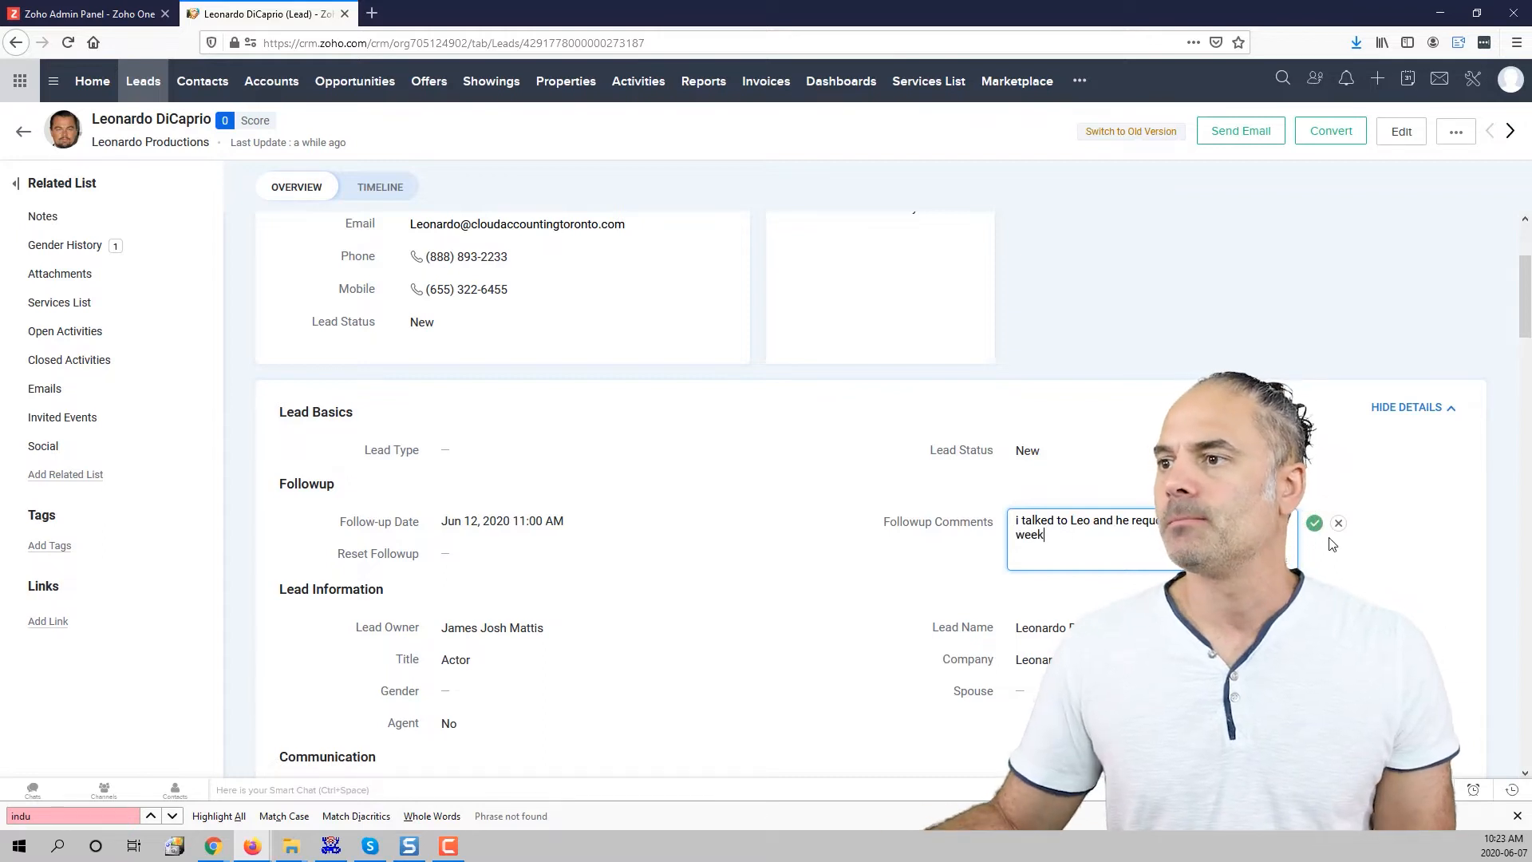
{"action": "left_click", "coordinate": [1314, 523]}
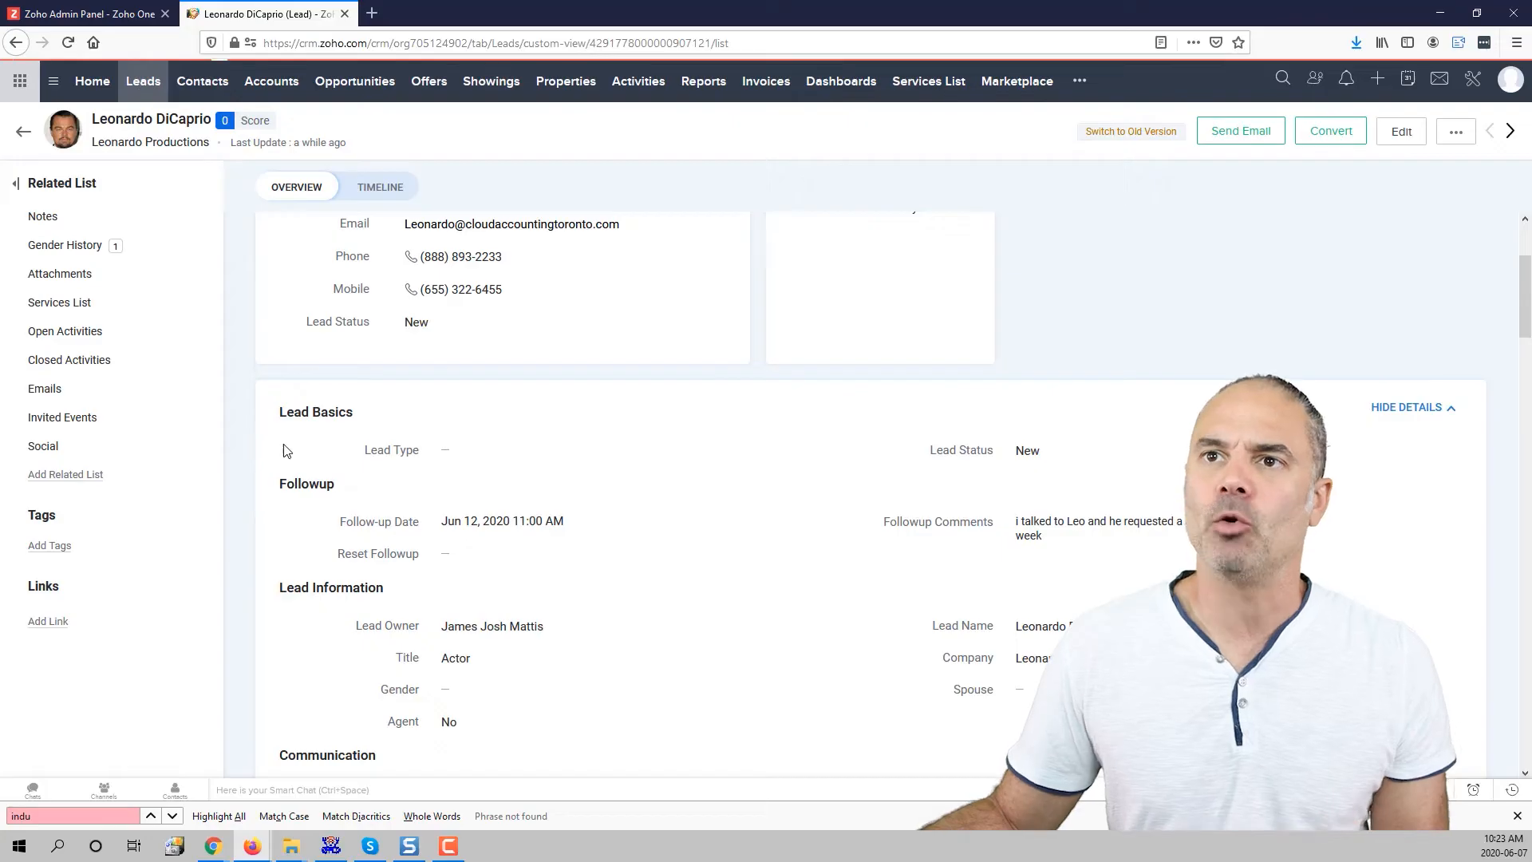
{"action": "left_click", "coordinate": [23, 131]}
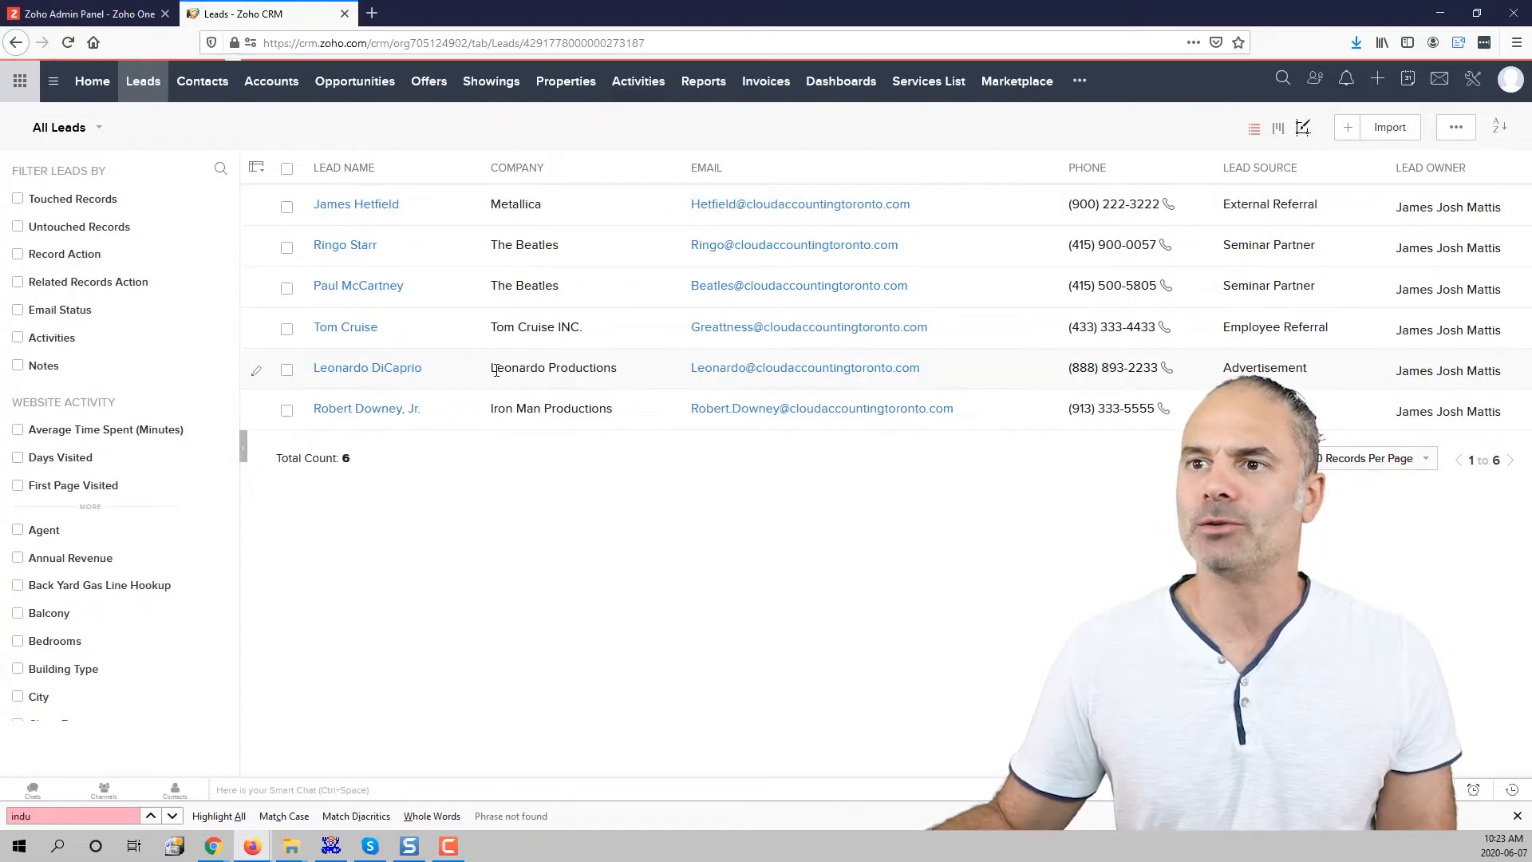
{"action": "left_click", "coordinate": [366, 367]}
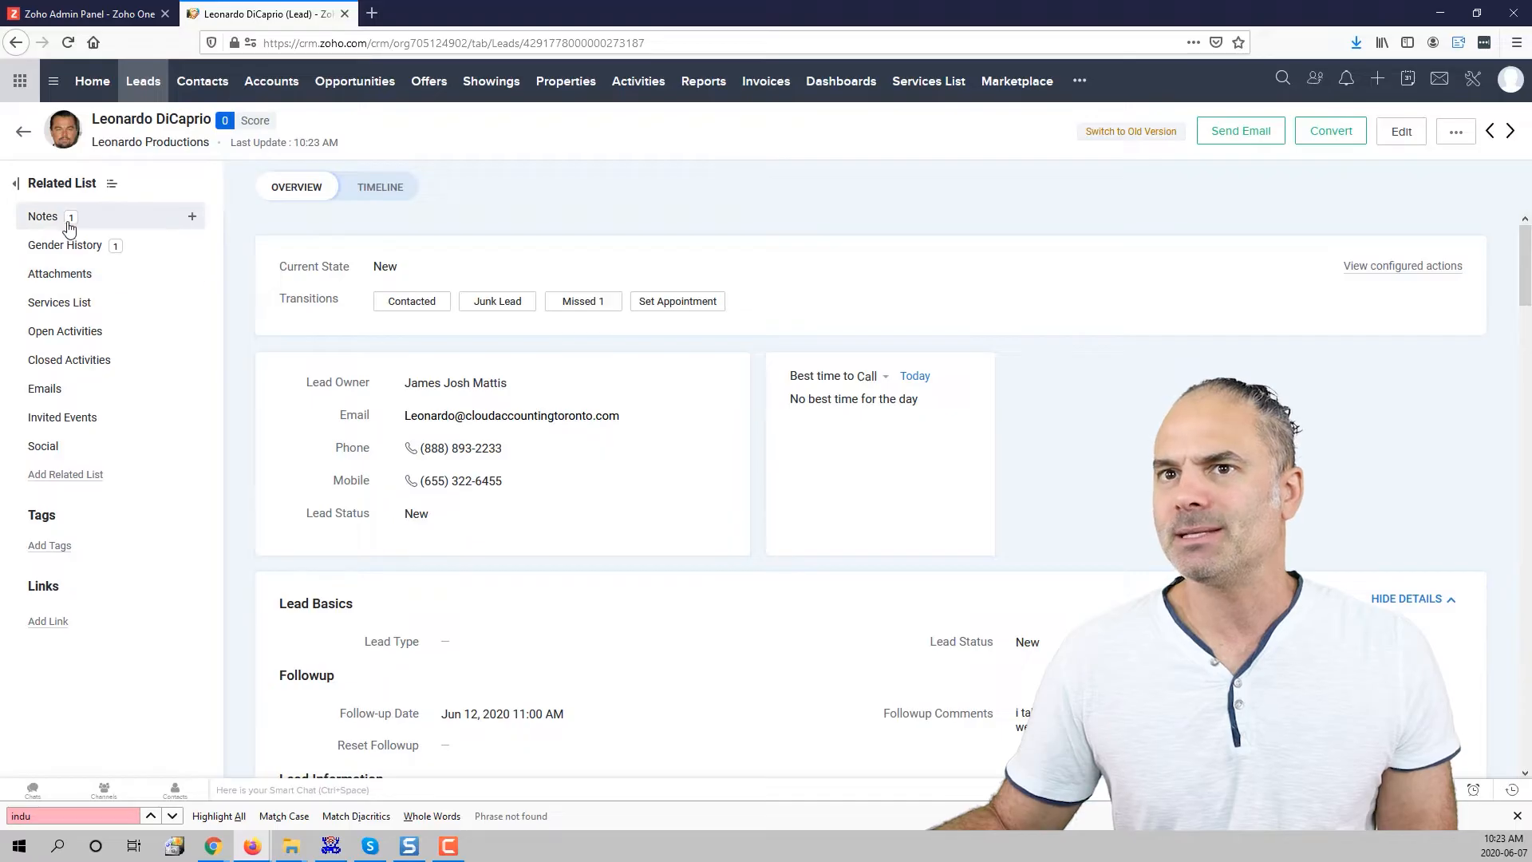
{"action": "left_click", "coordinate": [42, 216]}
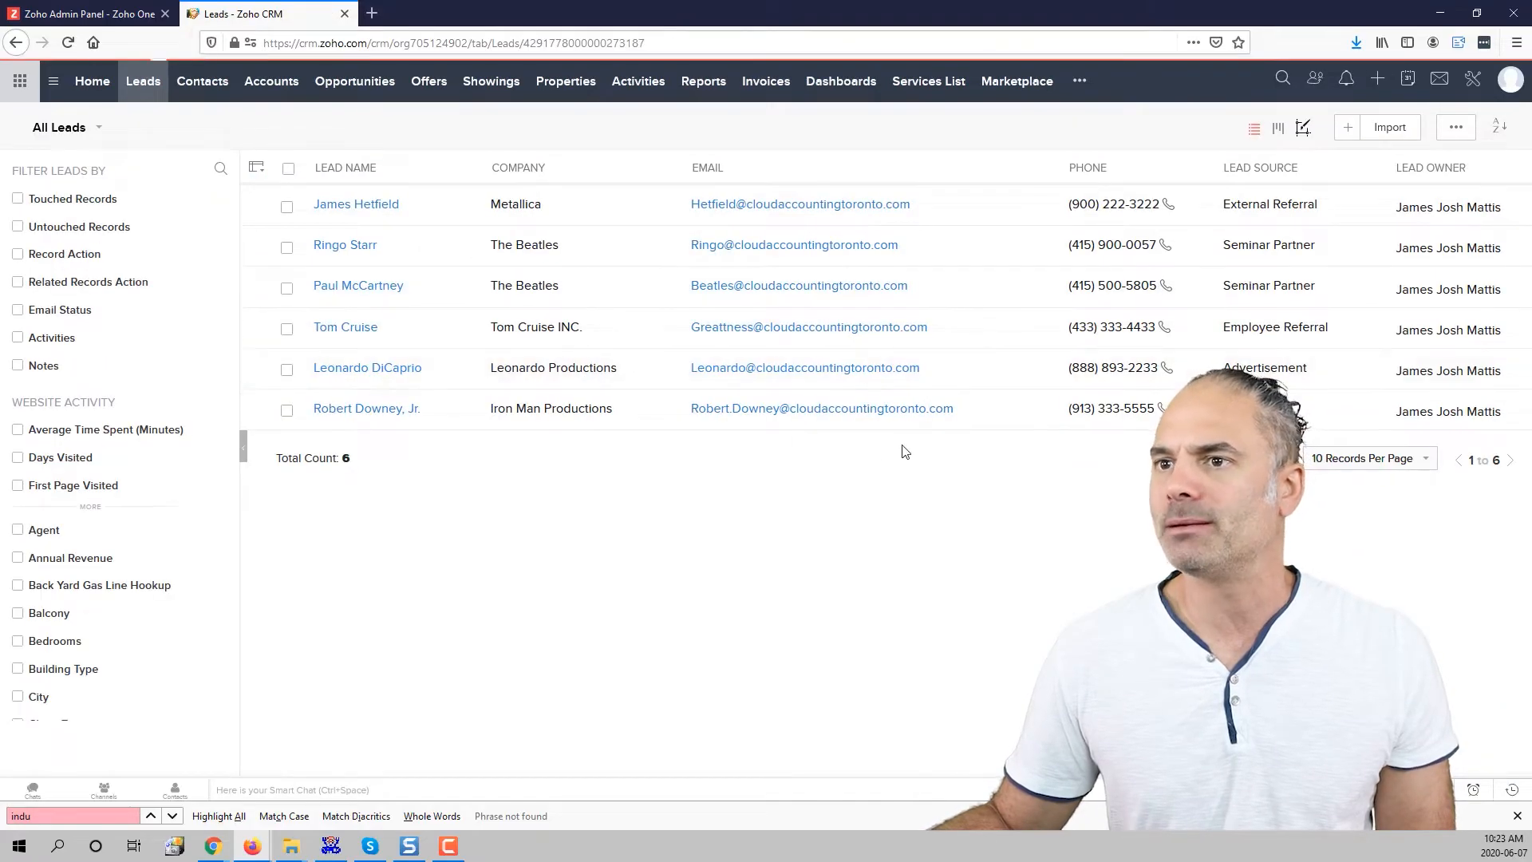
- Go to the Home dashboard with the 'Active Leads With No Action For Over 7 Days' chart
{"action": "left_click", "coordinate": [367, 367]}
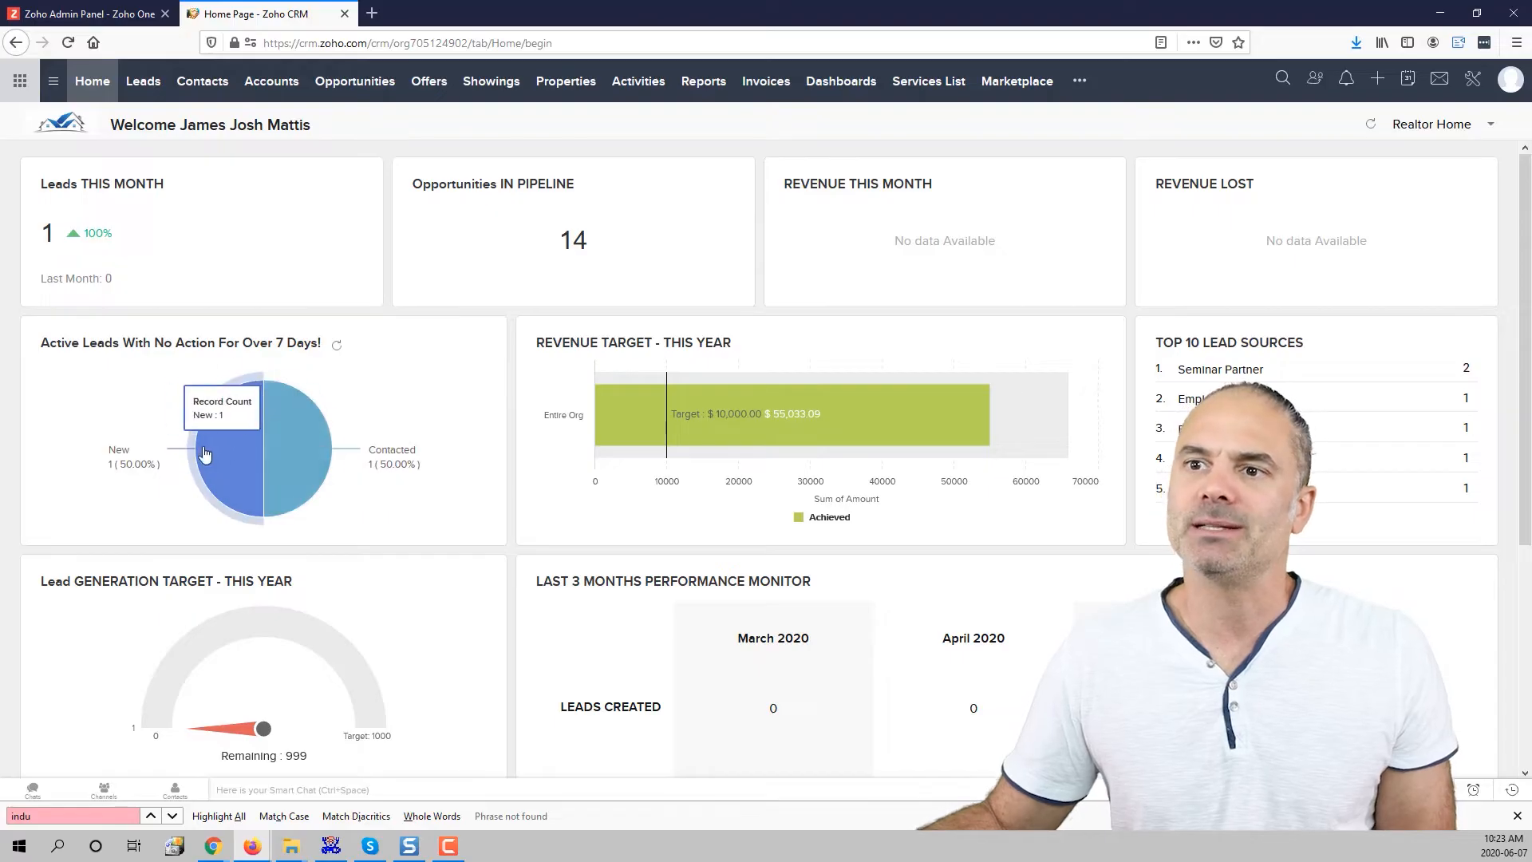
{"action": "mouse_move", "coordinate": [125, 491]}
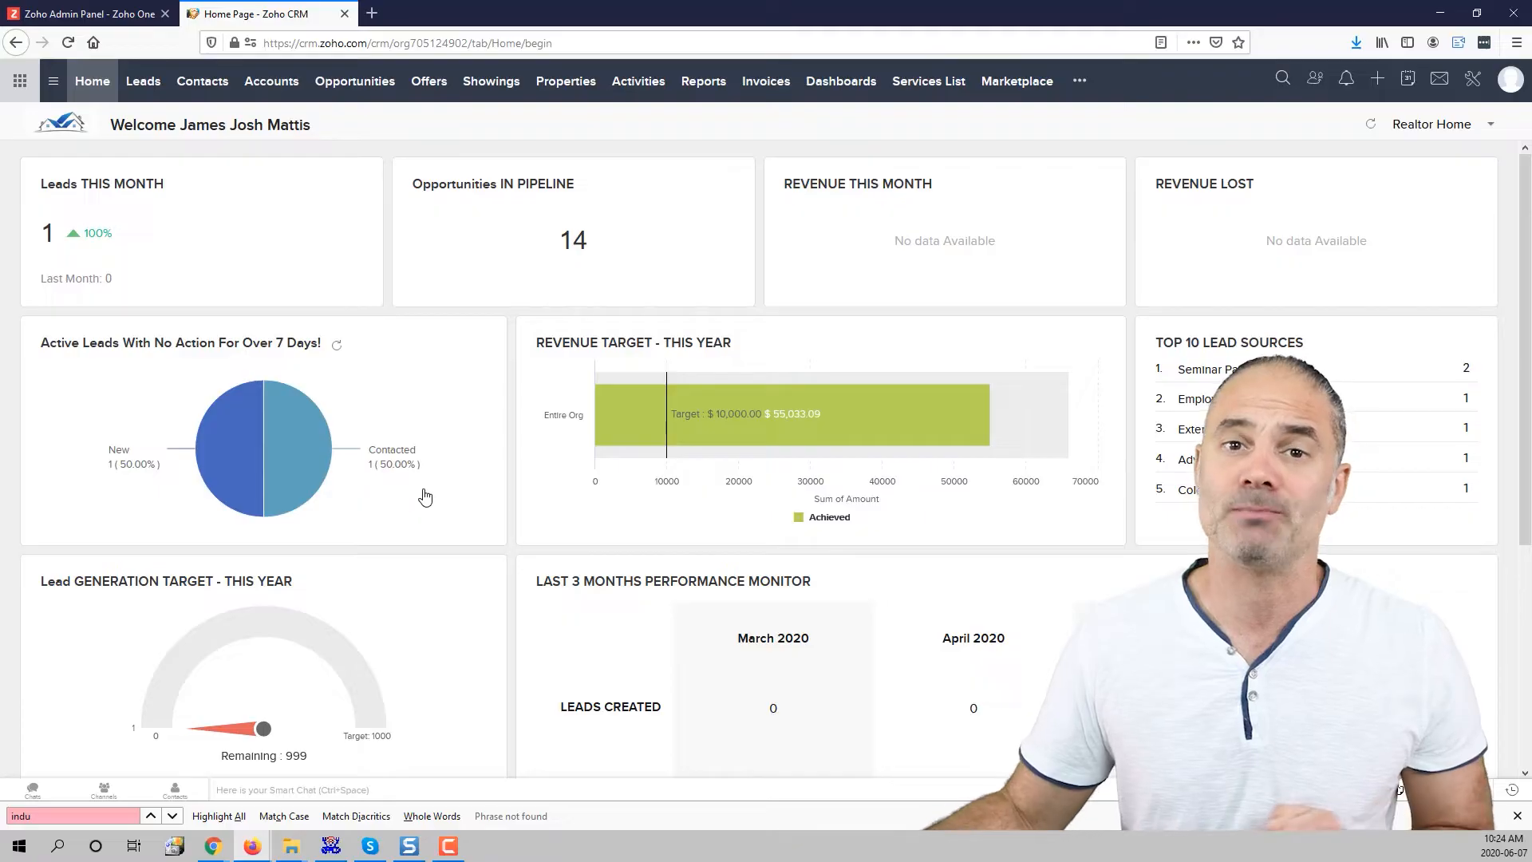
{"action": "mouse_move", "coordinate": [288, 435]}
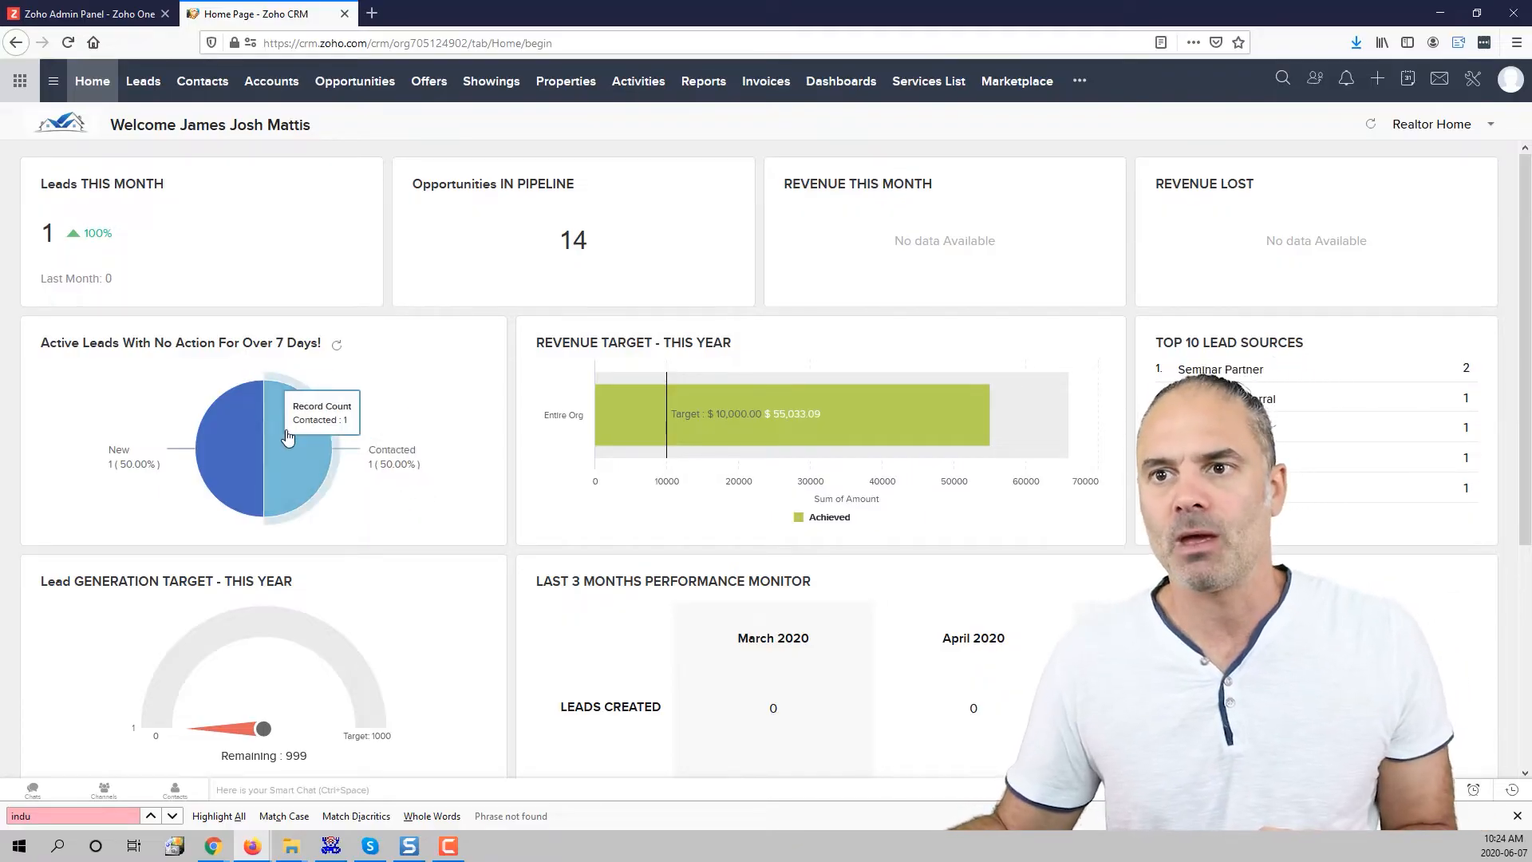
{"action": "mouse_move", "coordinate": [302, 447]}
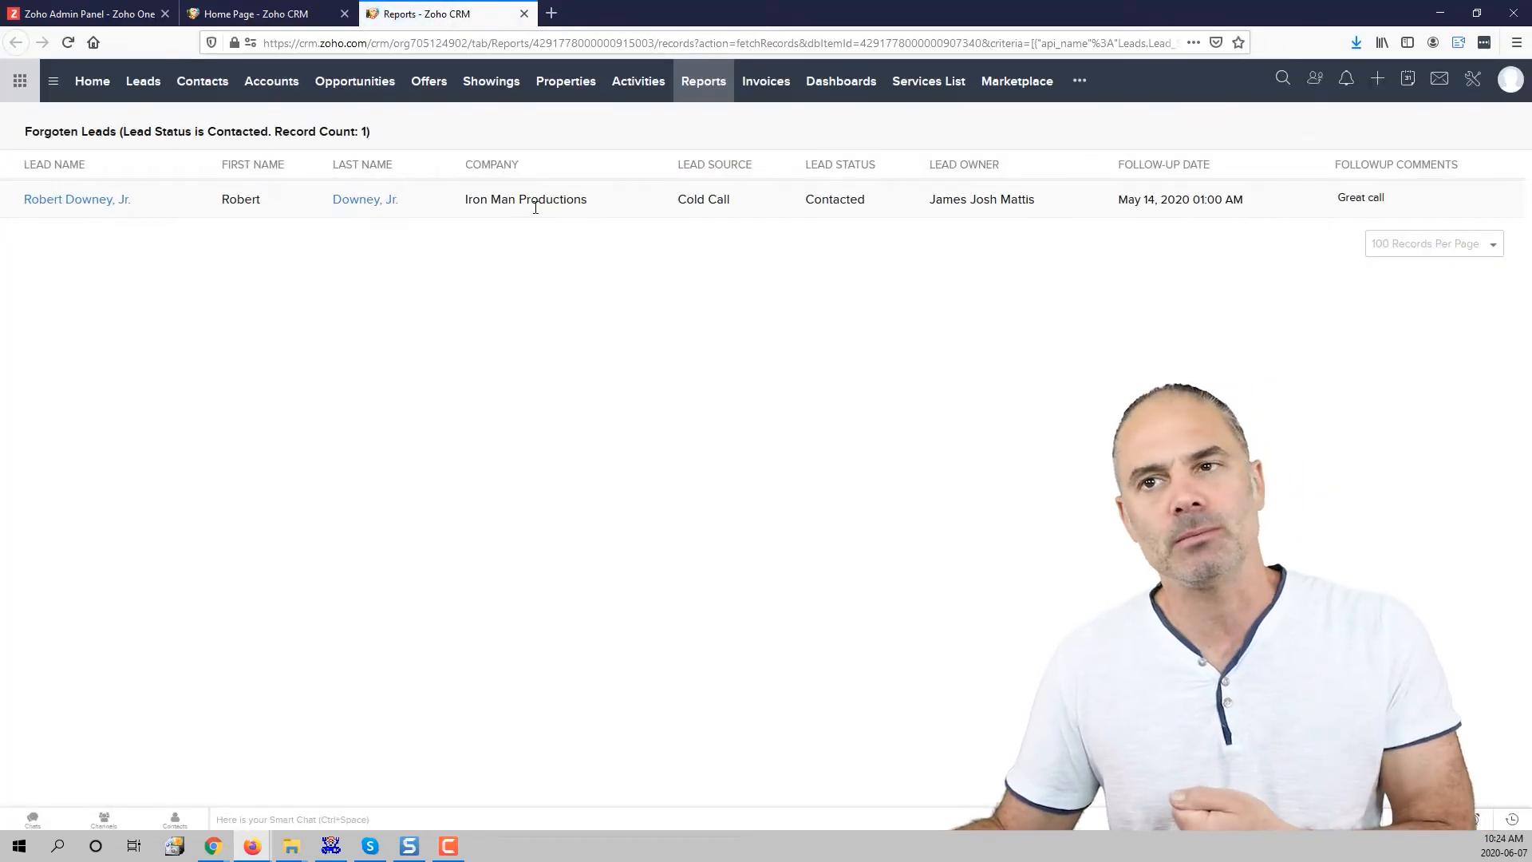
{"action": "mouse_move", "coordinate": [654, 338]}
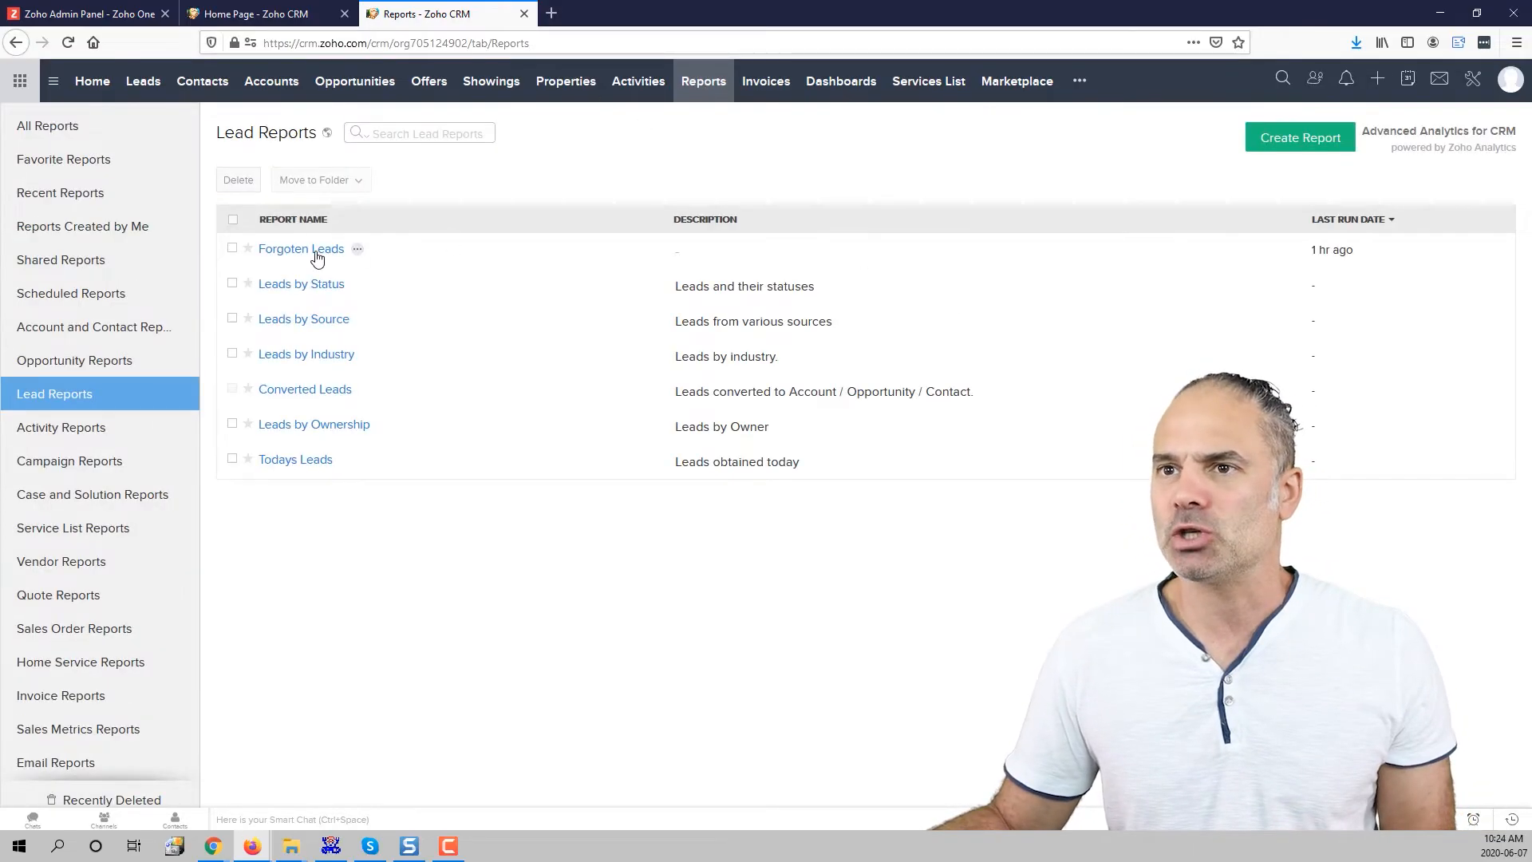
- Run the Forgotten Leads report from the Lead Reports list
{"action": "left_click", "coordinate": [300, 248]}
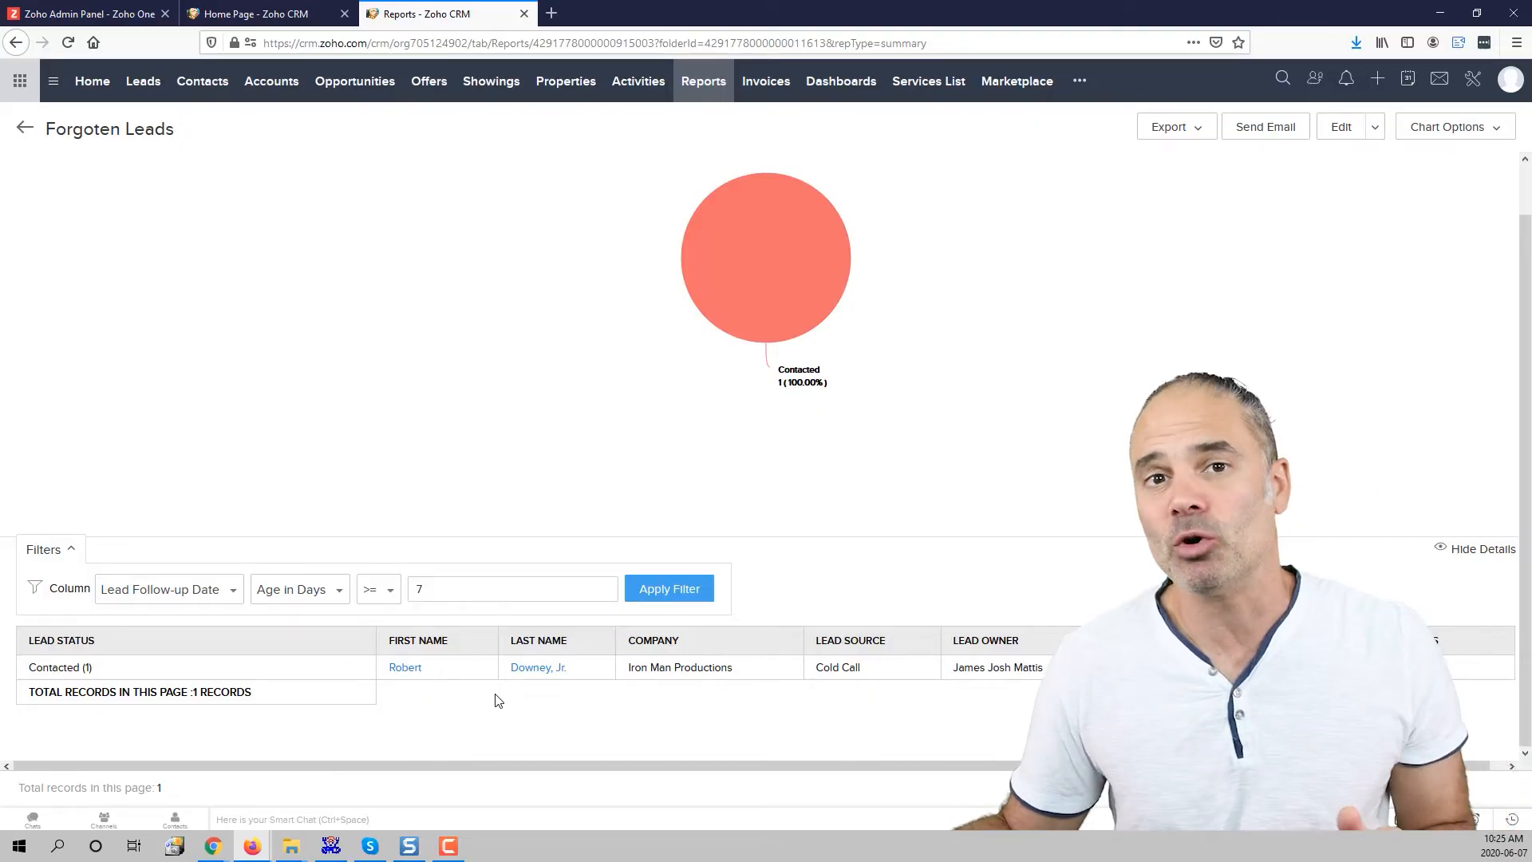
{"action": "mouse_move", "coordinate": [470, 521]}
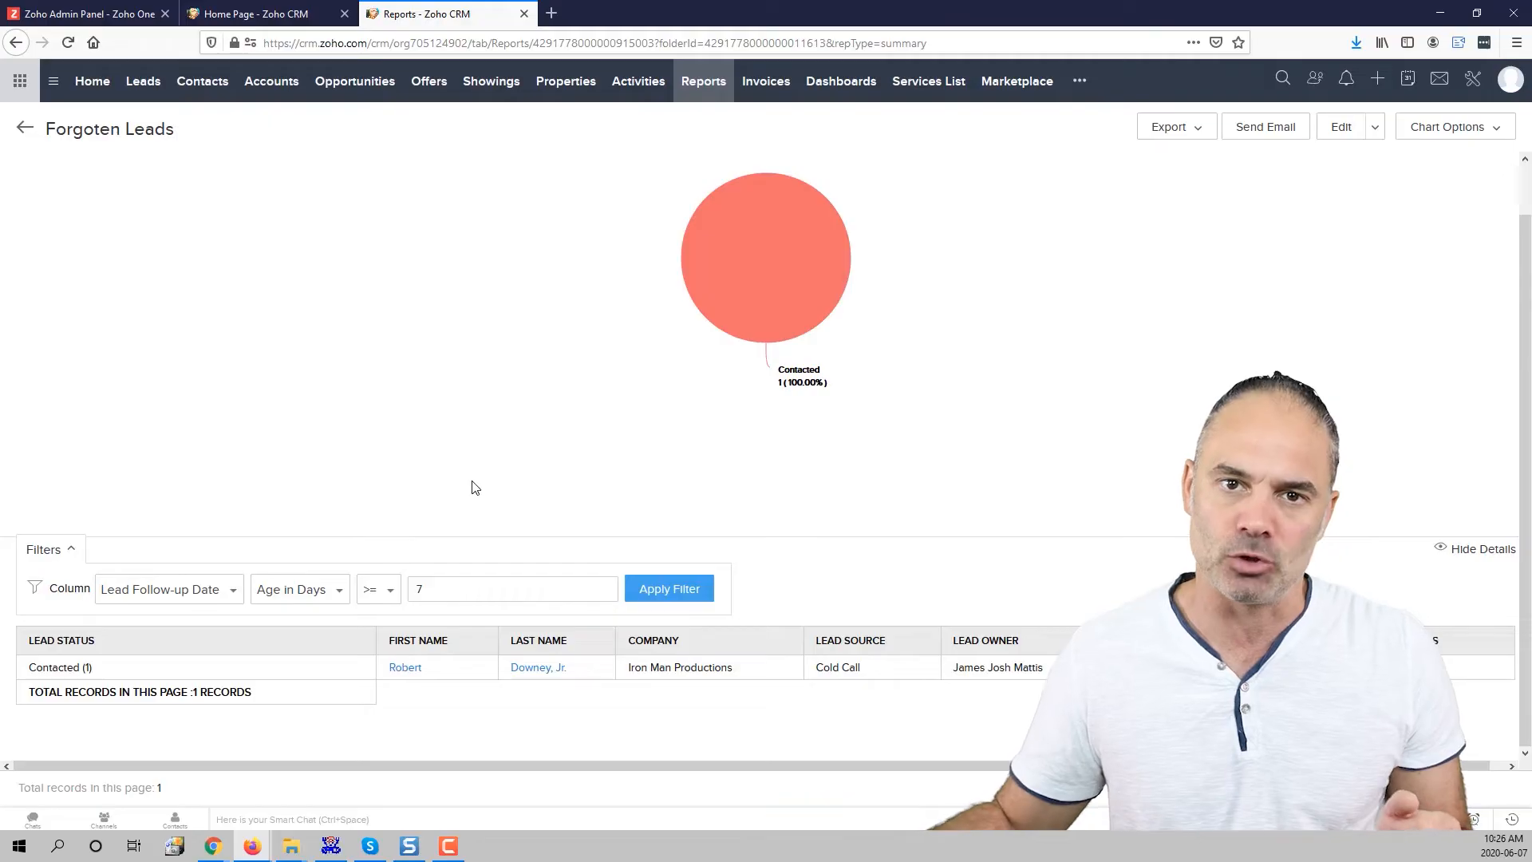
{"action": "mouse_move", "coordinate": [413, 406]}
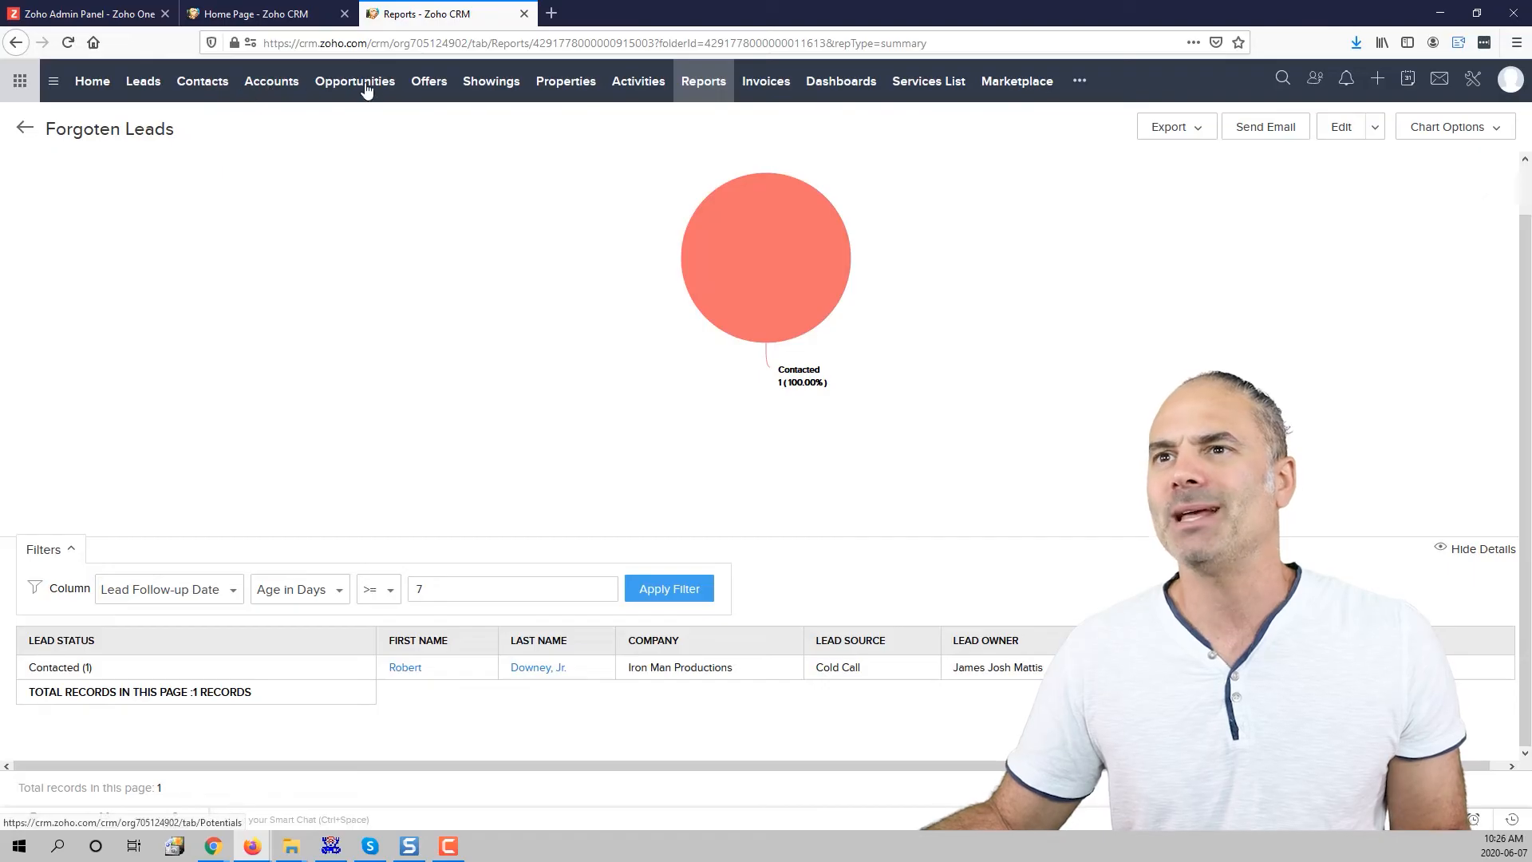
- Go to Opportunities and edit the My Pipeline view
{"action": "left_click", "coordinate": [354, 81]}
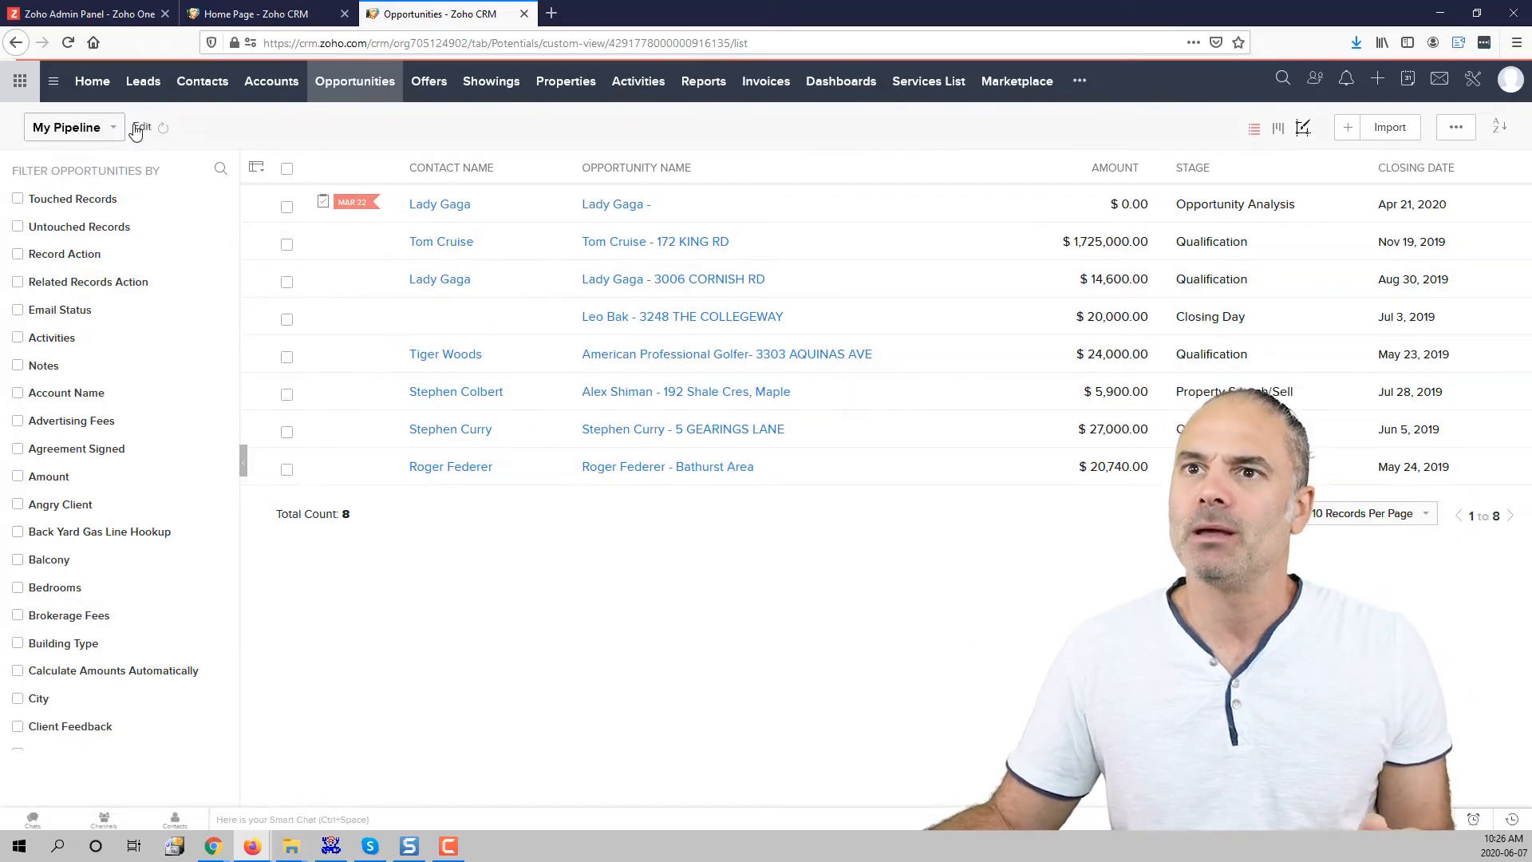
{"action": "left_click", "coordinate": [141, 127]}
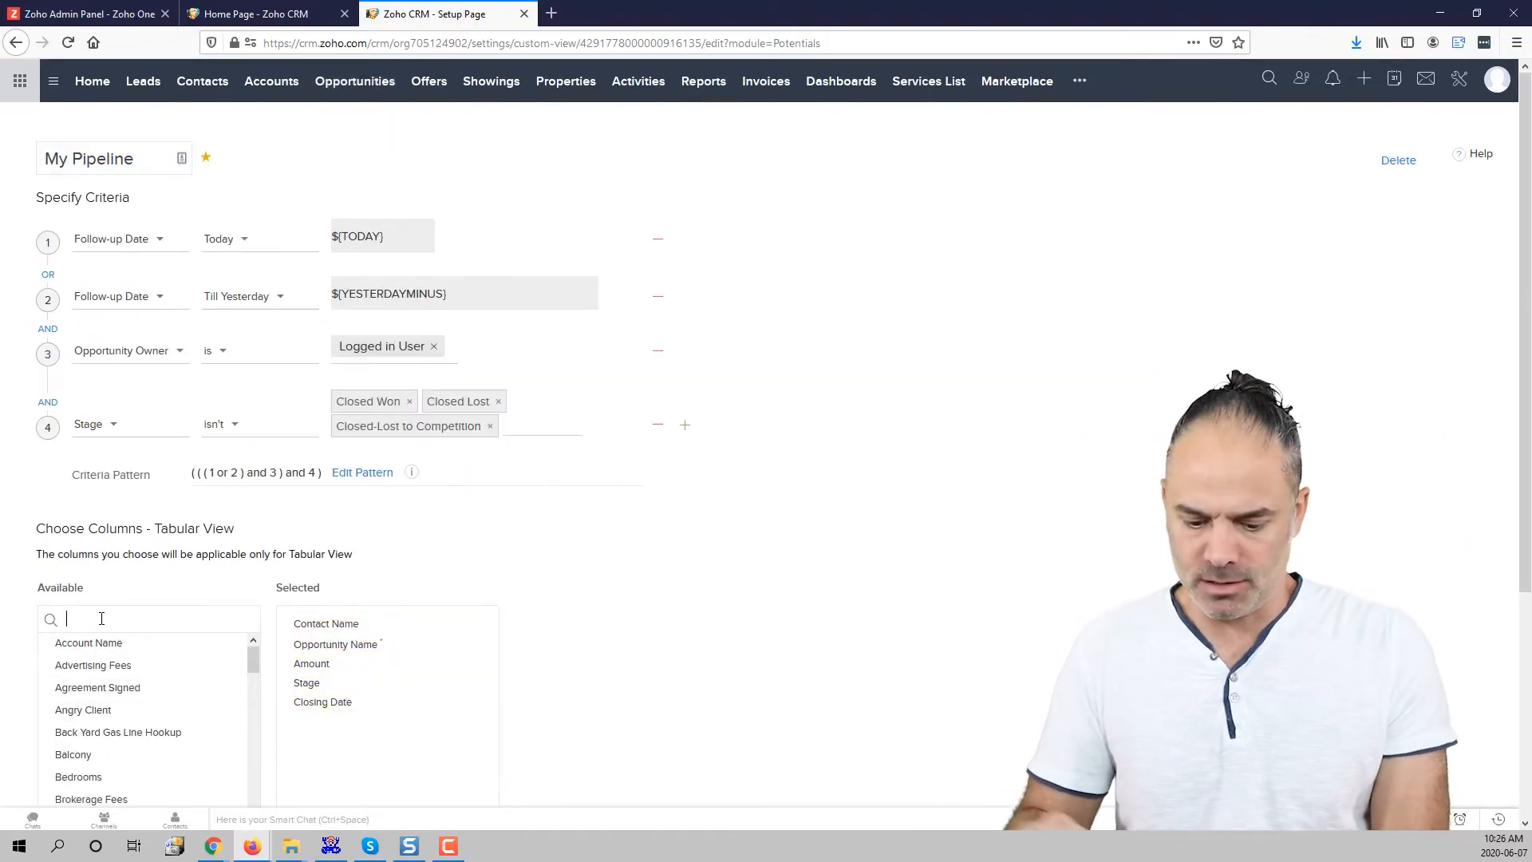
- Add Follow-up Date and Followup Comments columns to My Pipeline and save the view
{"action": "type", "text": "fol"}
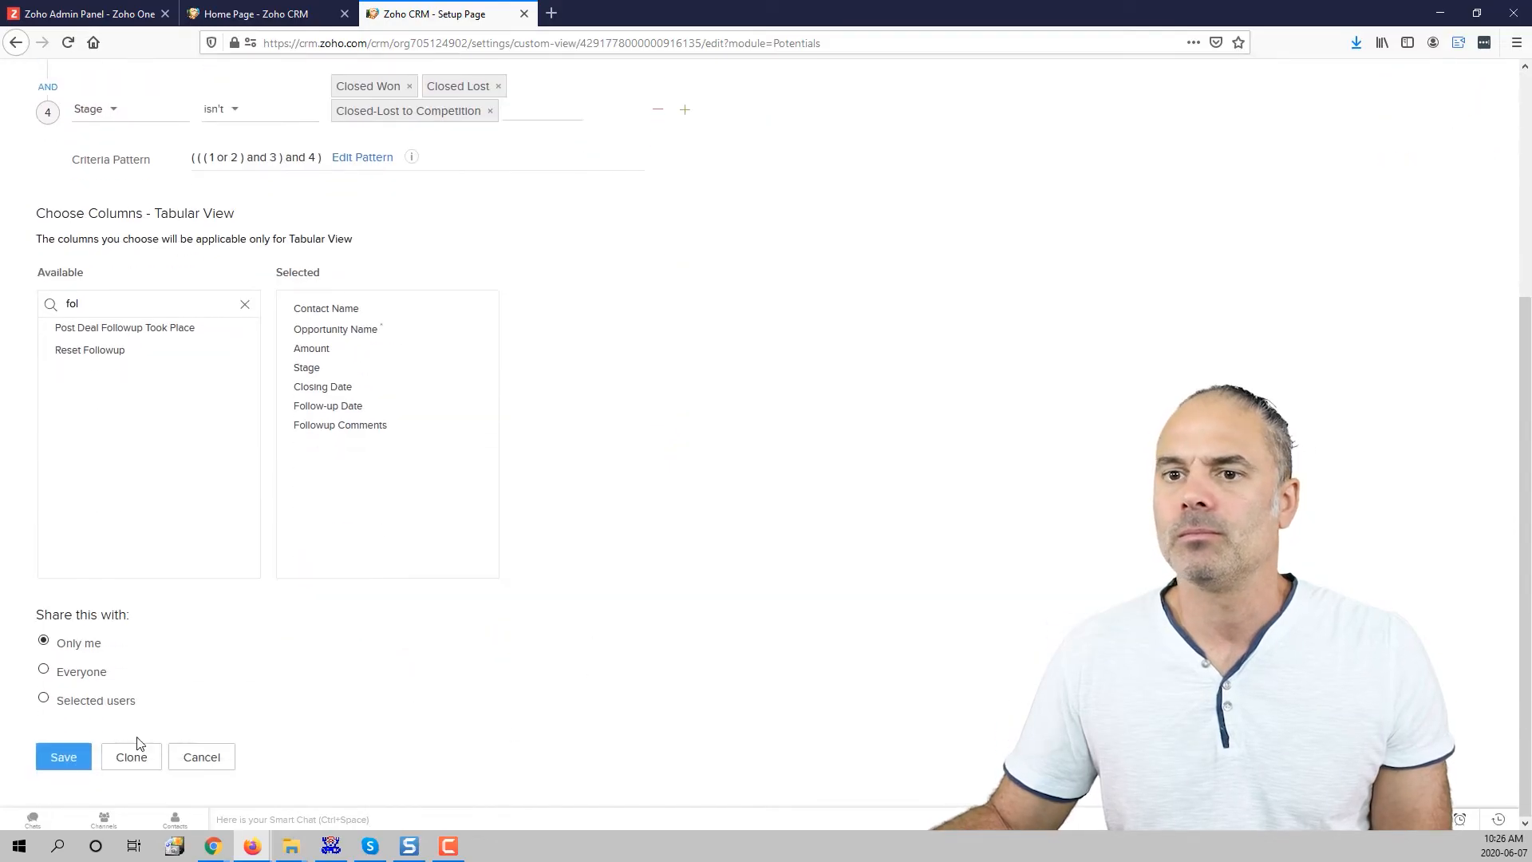
{"action": "left_click", "coordinate": [62, 756]}
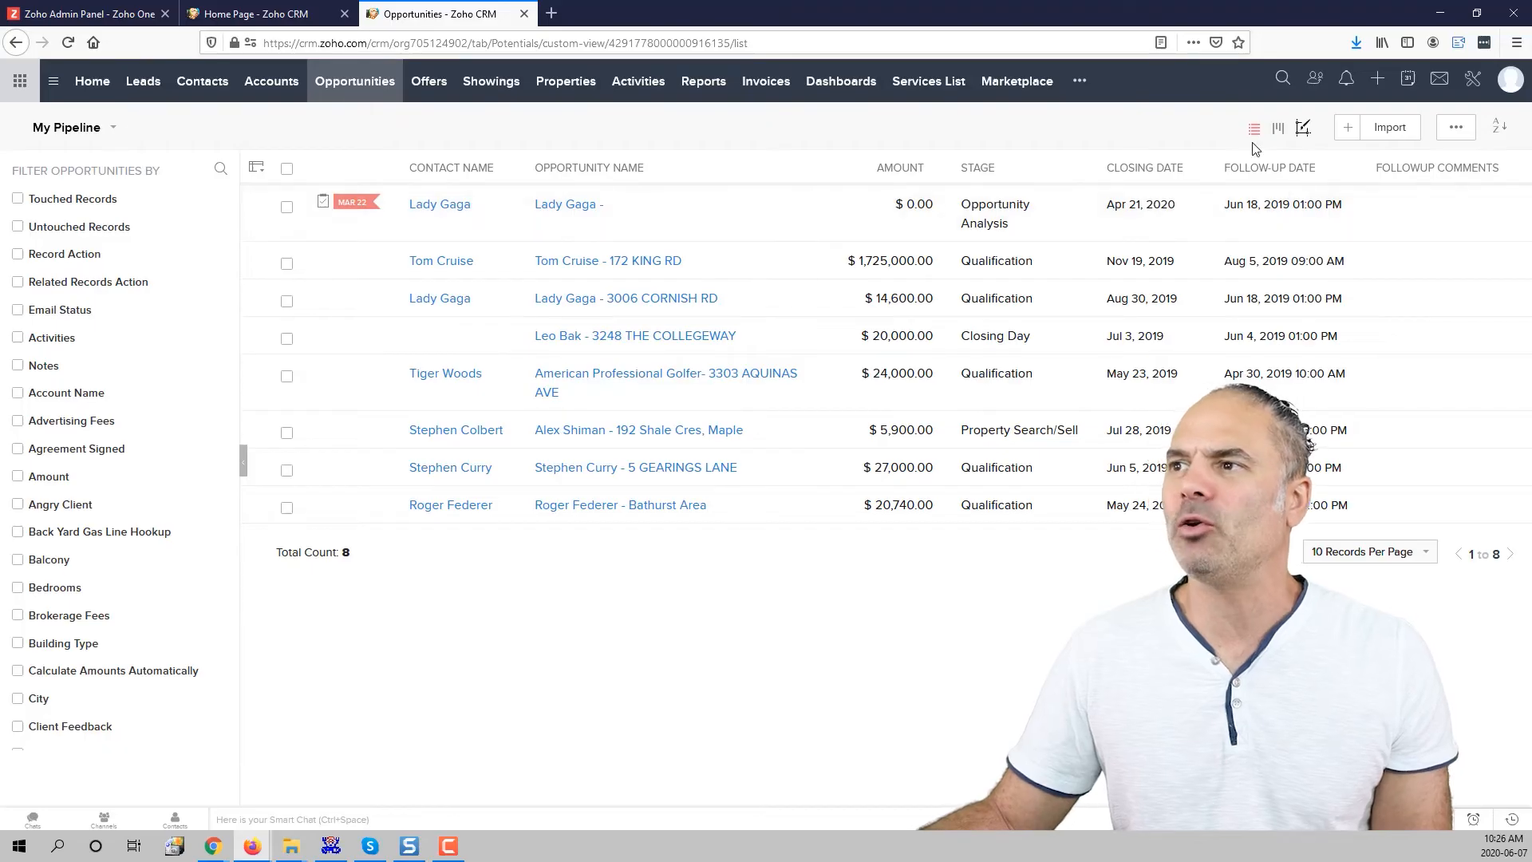
{"action": "mouse_move", "coordinate": [1441, 252]}
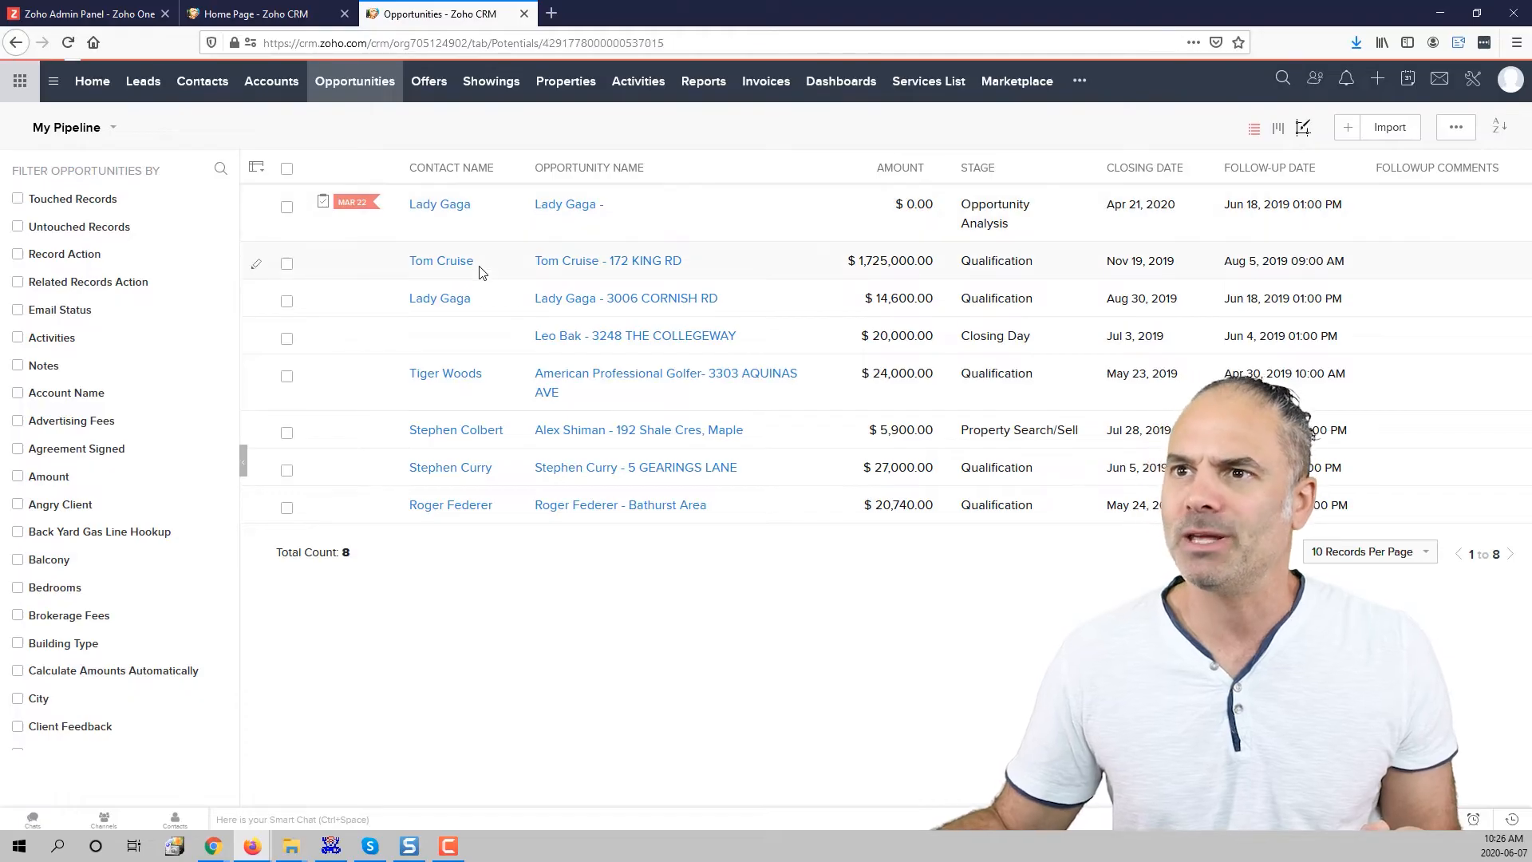
- Open the Lady Gaga opportunity from the first row of My Pipeline
{"action": "left_click", "coordinate": [567, 204]}
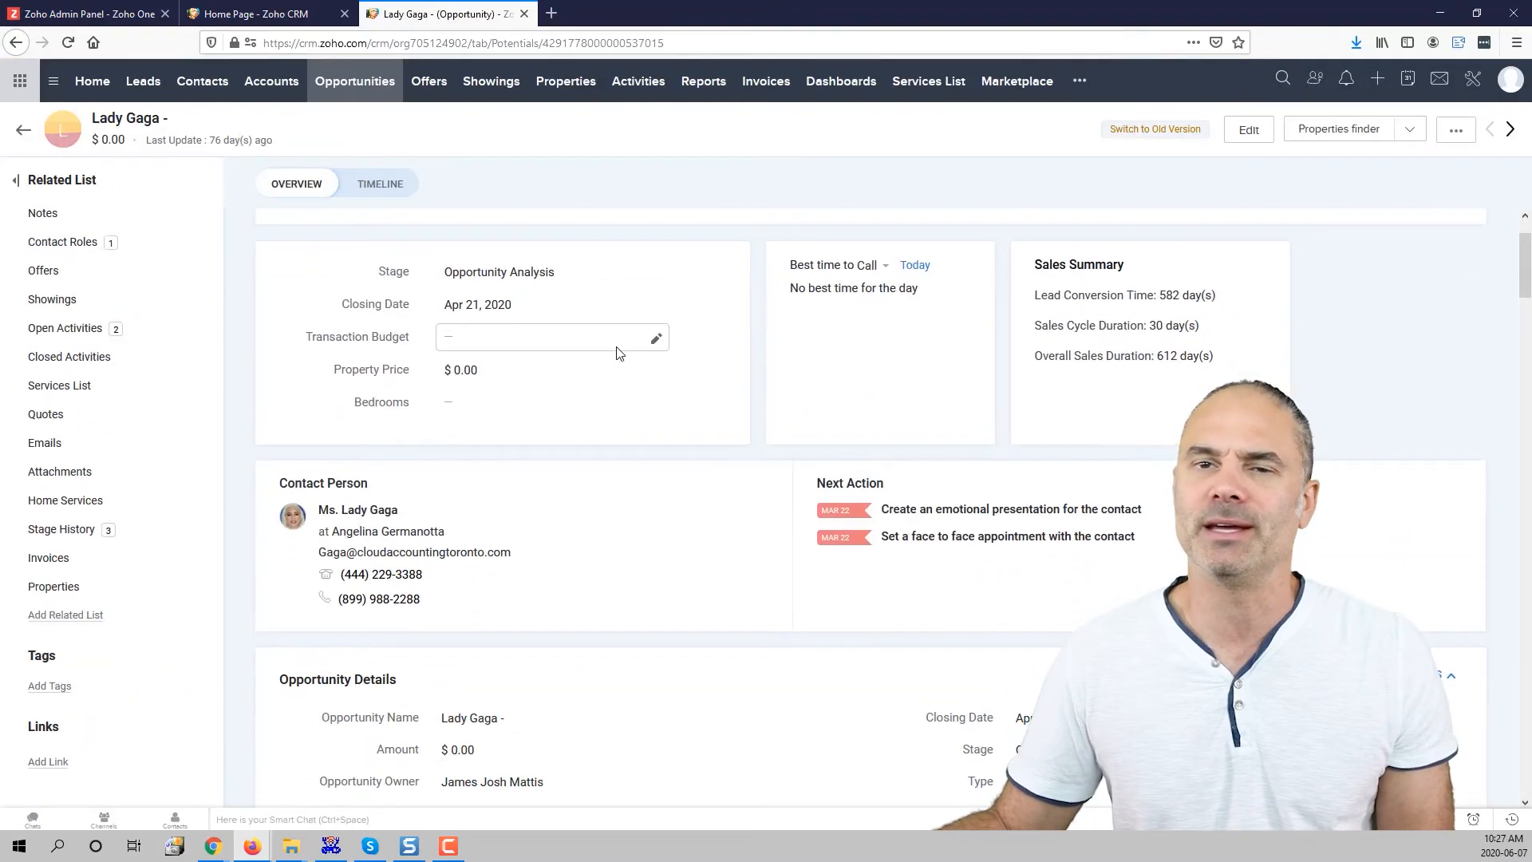
- Enter a Followup Comment on Lady Gaga's opportunity about a great call
{"action": "scroll", "scroll_direction": "down", "scroll_amount": 3}
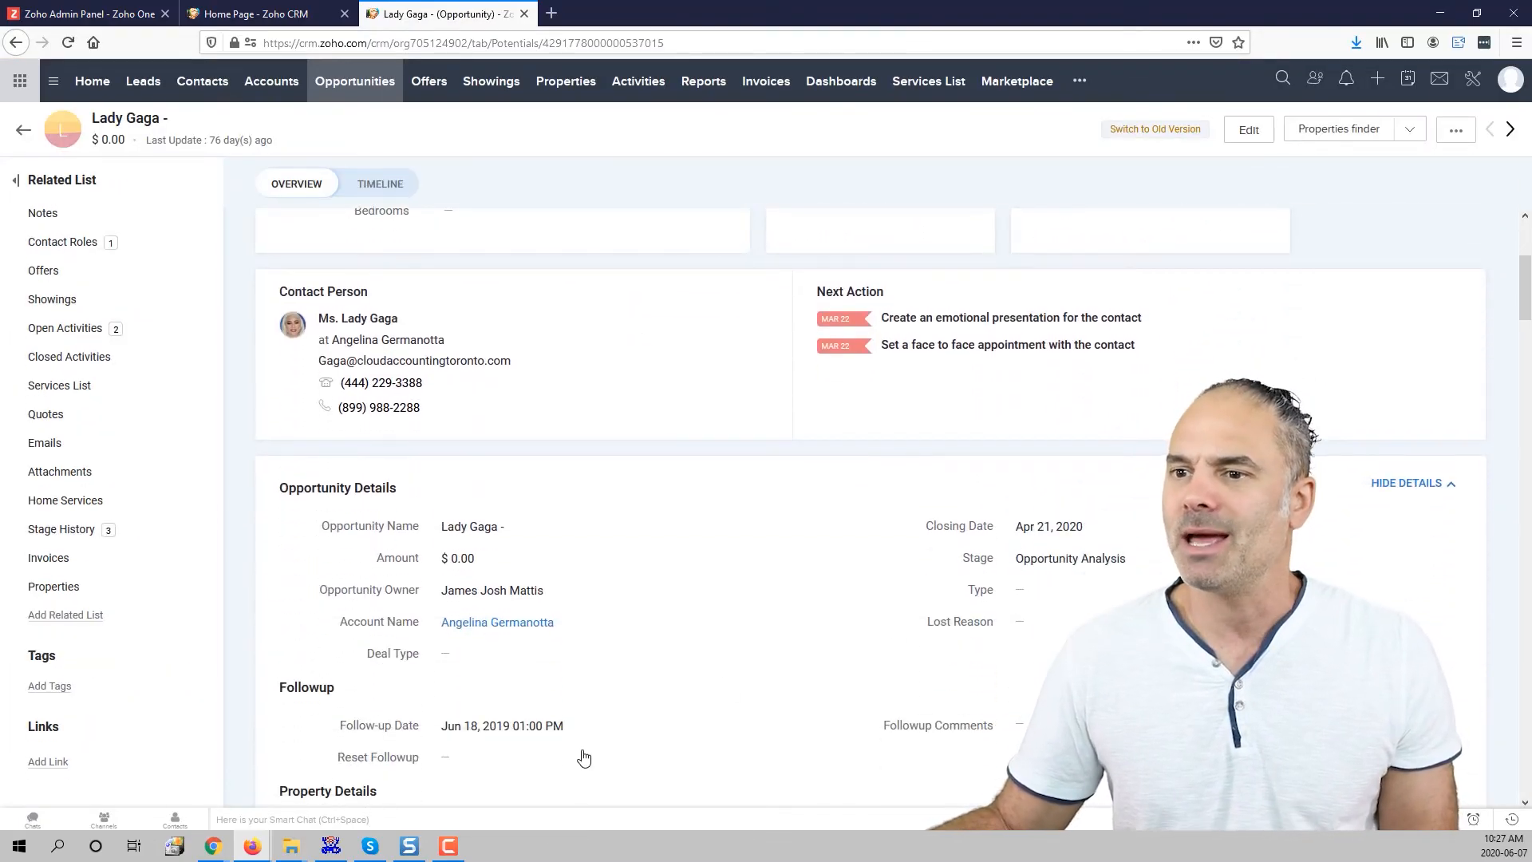
{"action": "scroll", "scroll_direction": "down", "scroll_amount": 3}
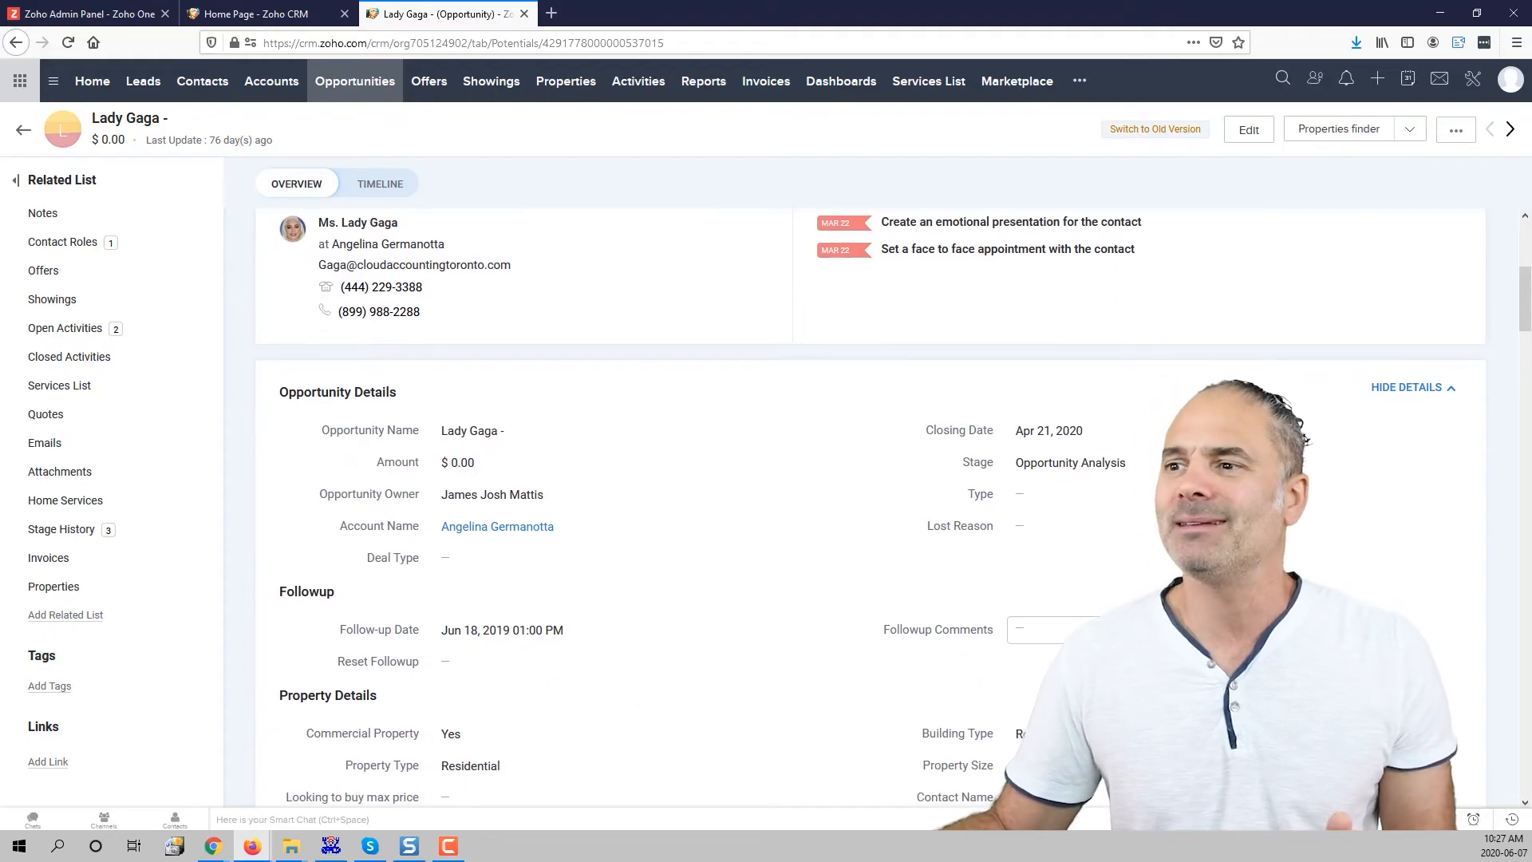
{"action": "left_click", "coordinate": [1055, 642]}
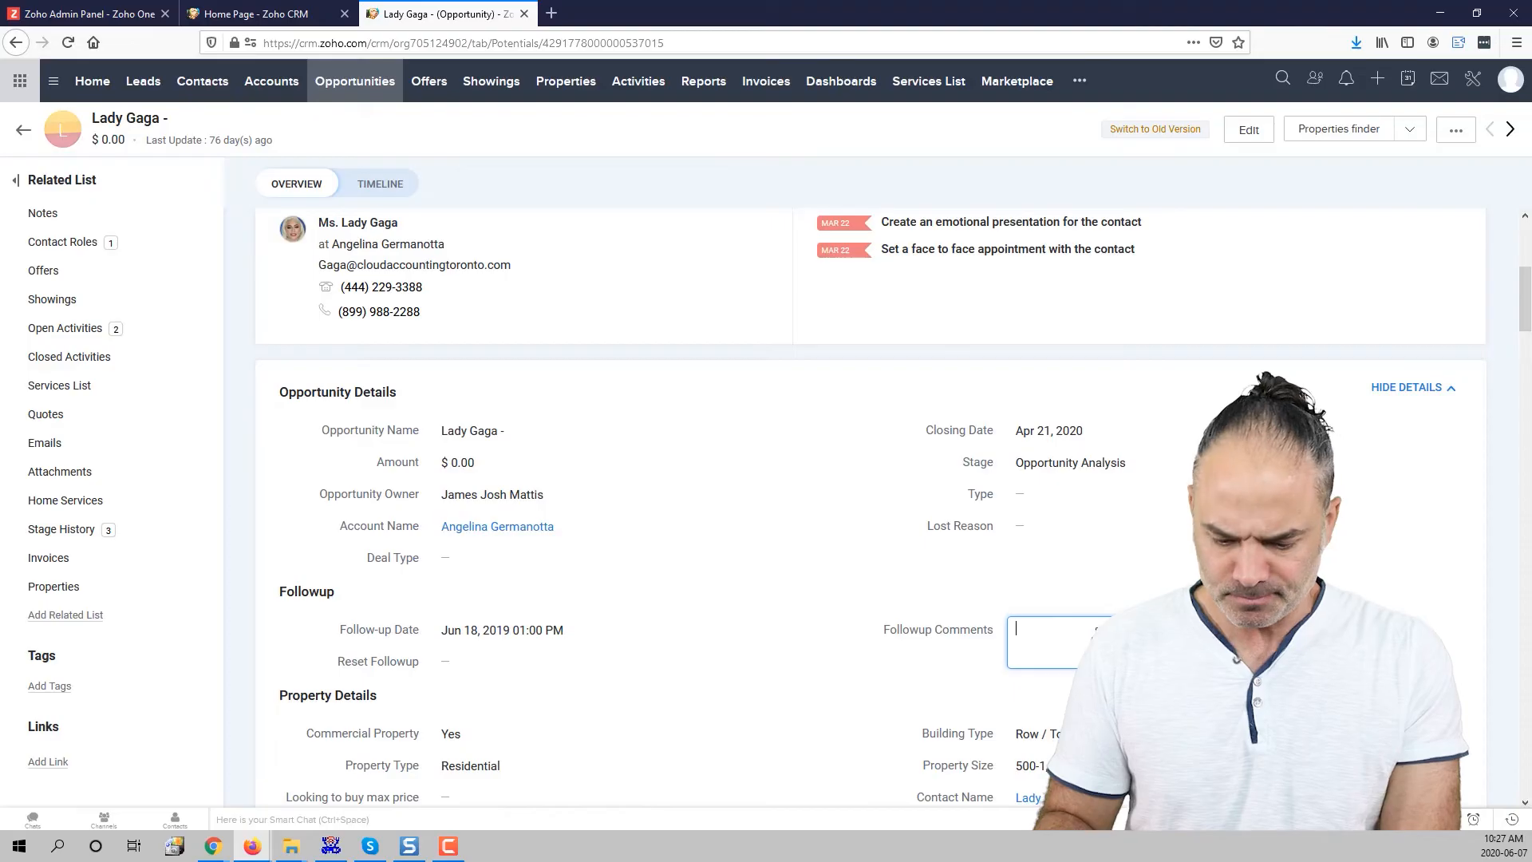
{"action": "type", "text": "Great call with"}
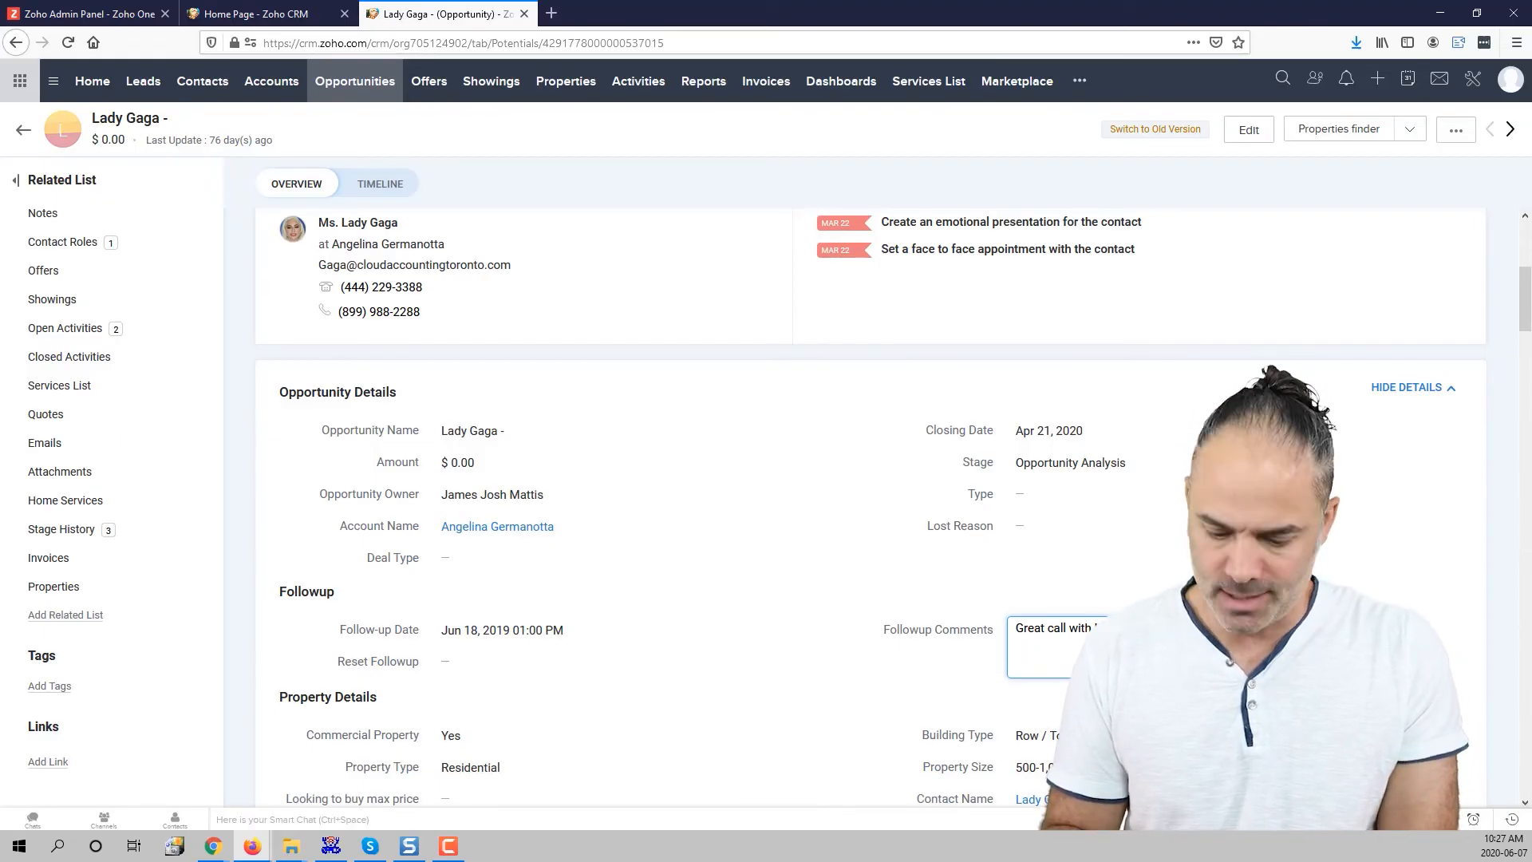
{"action": "type", "text": "stag"}
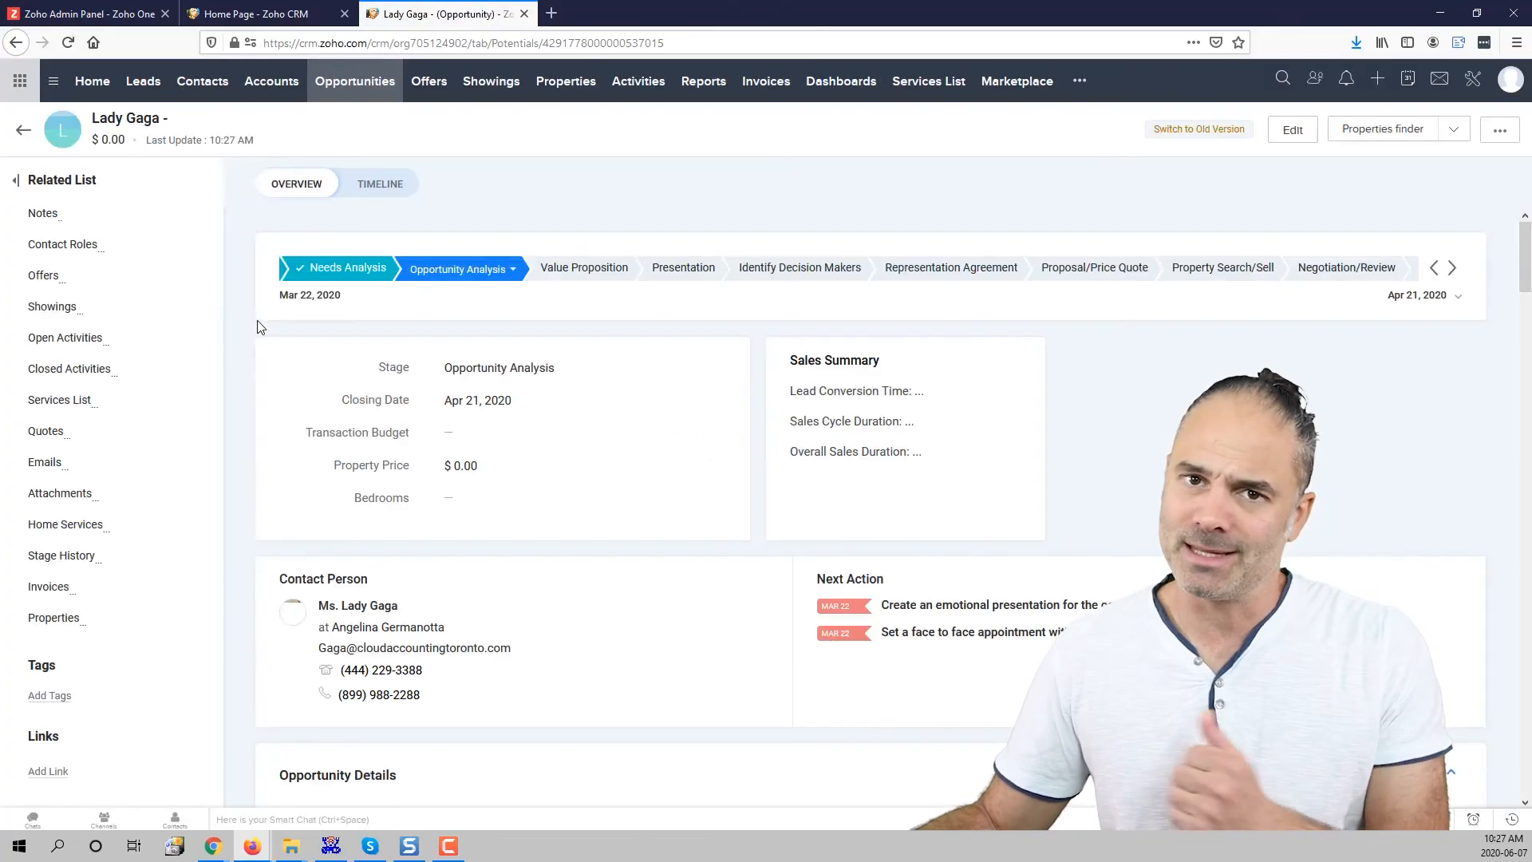
- Show the task, event and call options under Lady Gaga's Open Activities related list
{"action": "scroll", "scroll_direction": "down", "scroll_amount": 3}
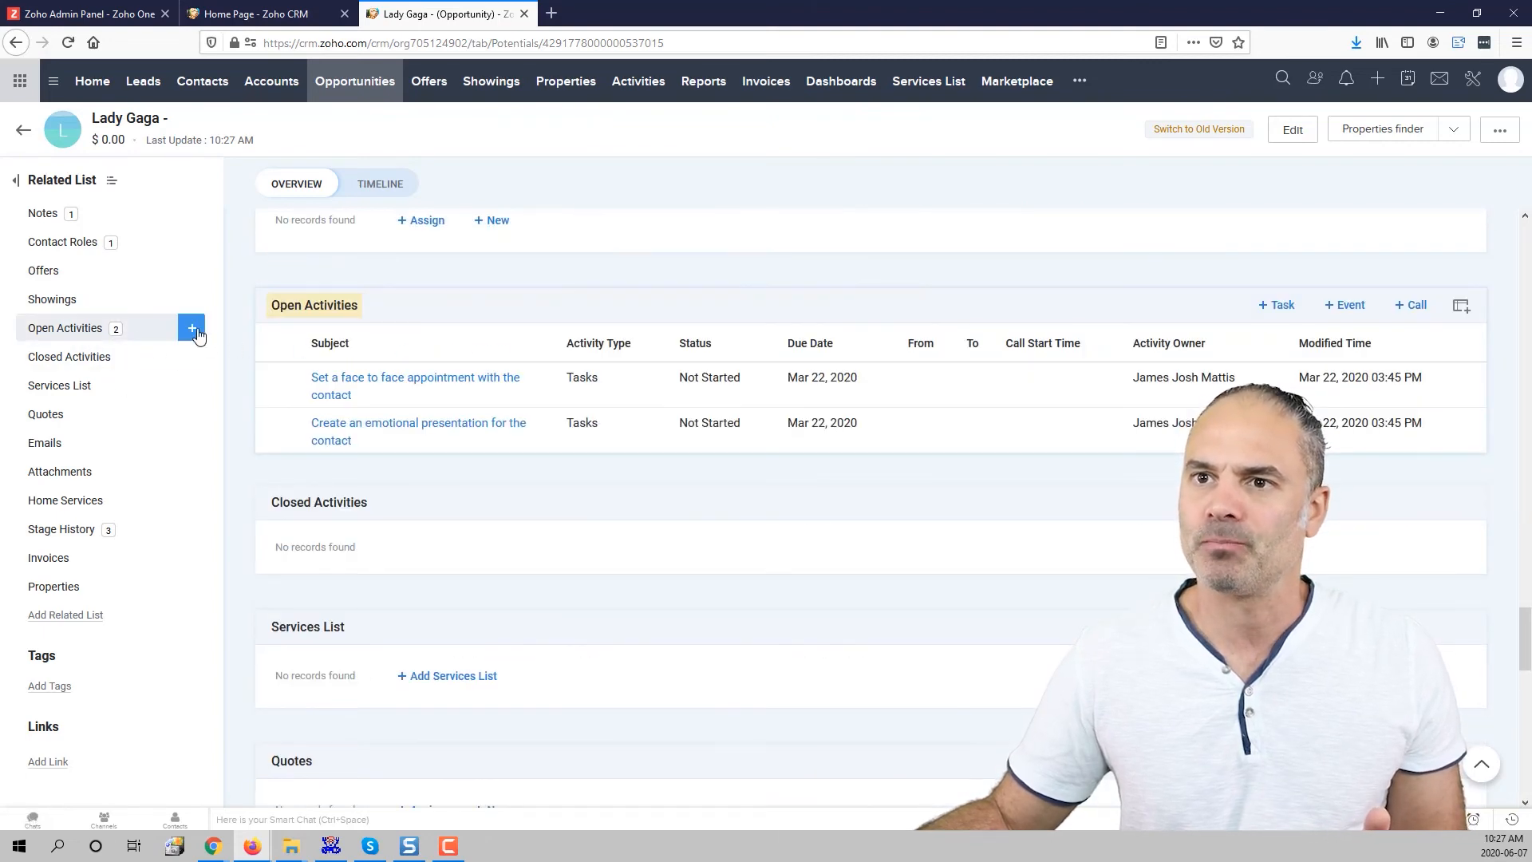
{"action": "left_click", "coordinate": [191, 328]}
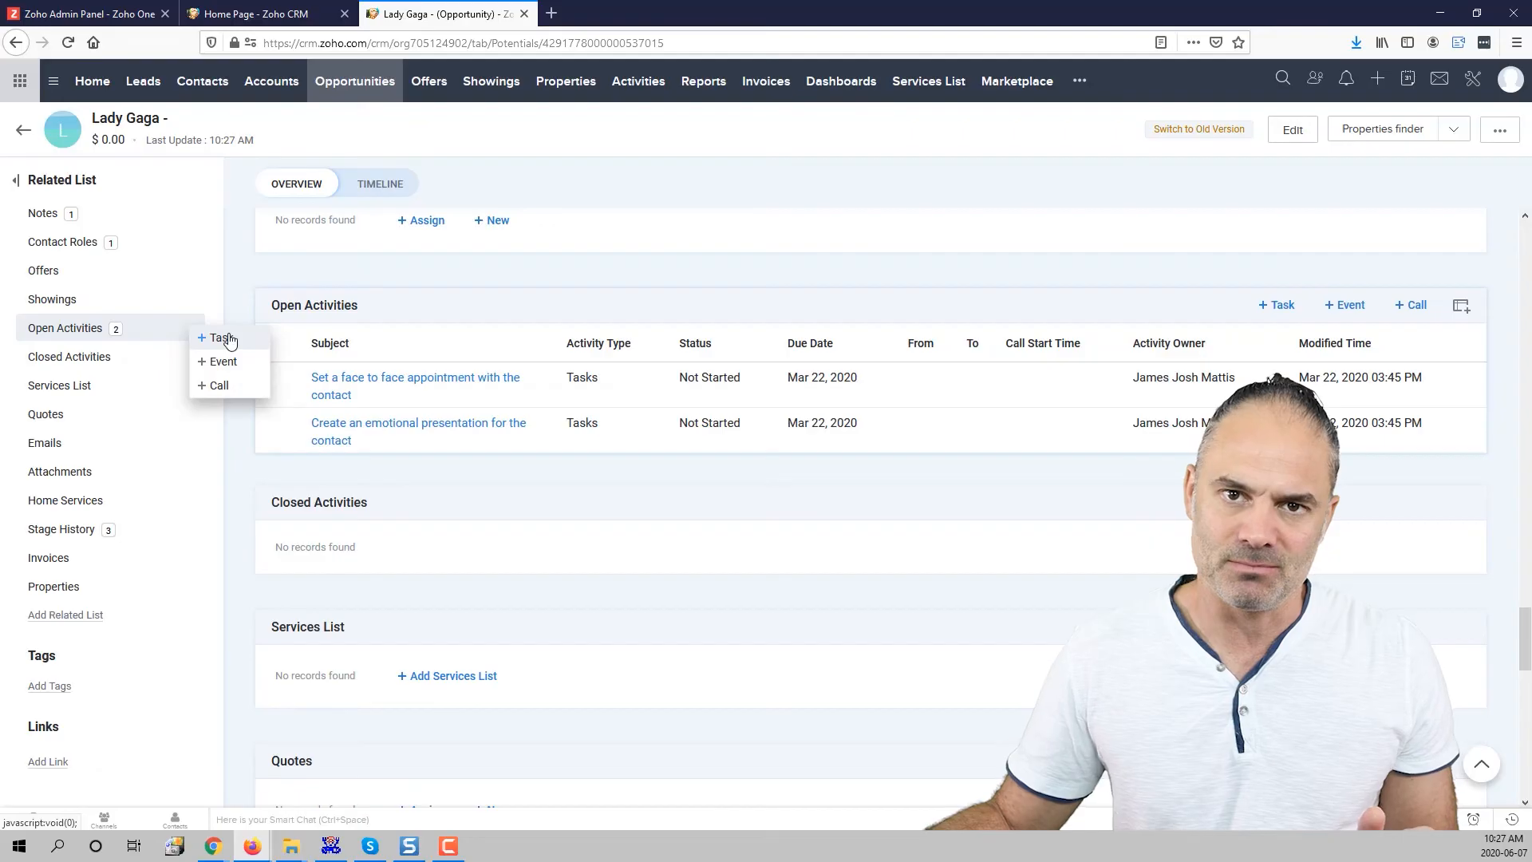